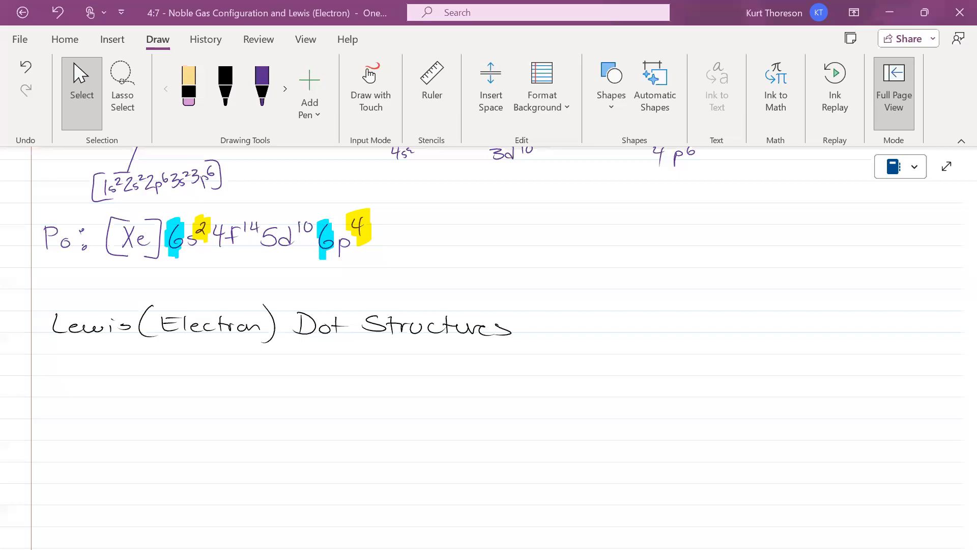
mouse_move(755, 68)
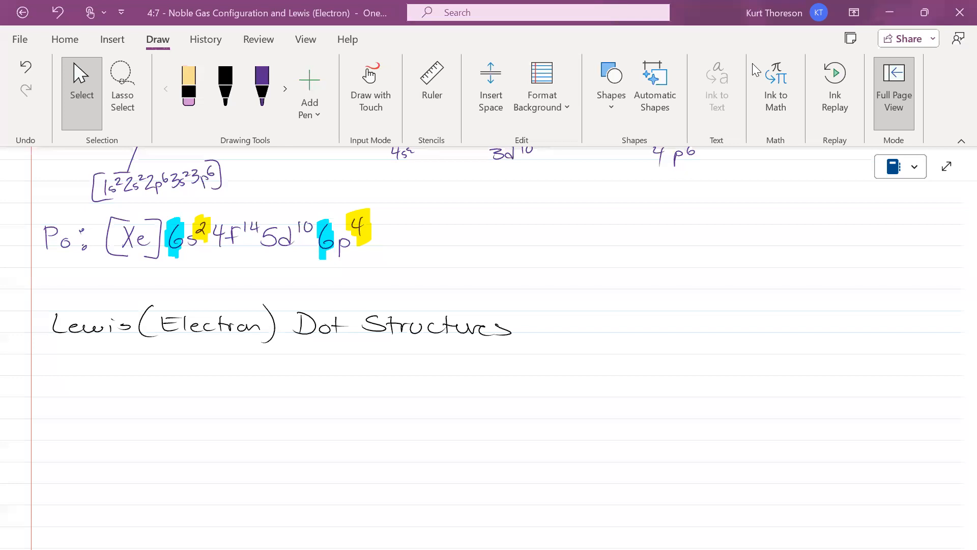
Step: Underline the 'Lewis (Electron) Dot Structures' heading with the black pen
click(225, 87)
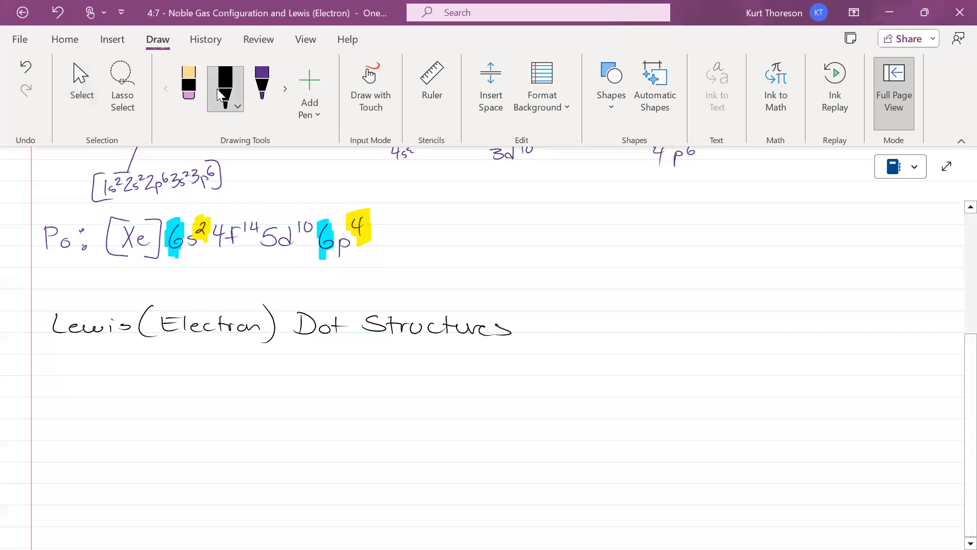
drag(44, 343, 511, 339)
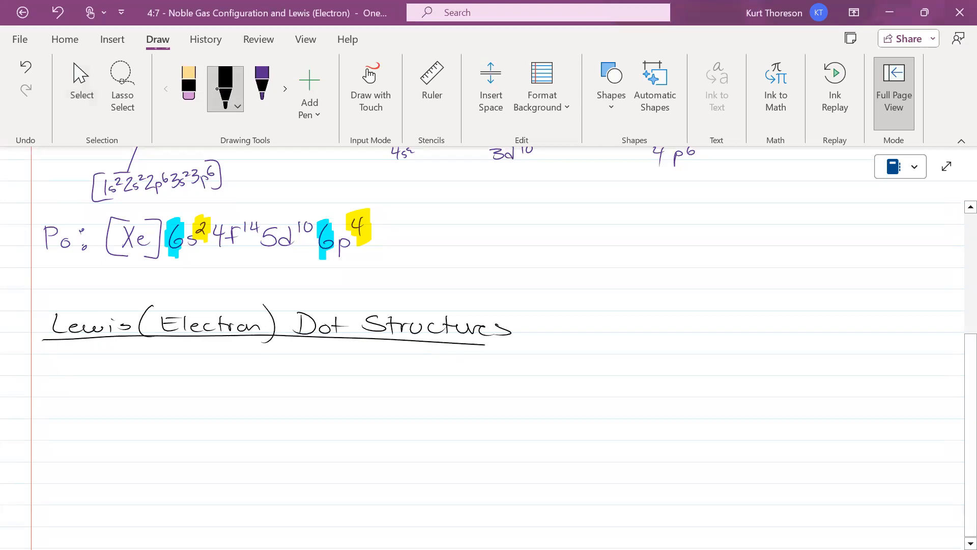
drag(512, 332, 521, 333)
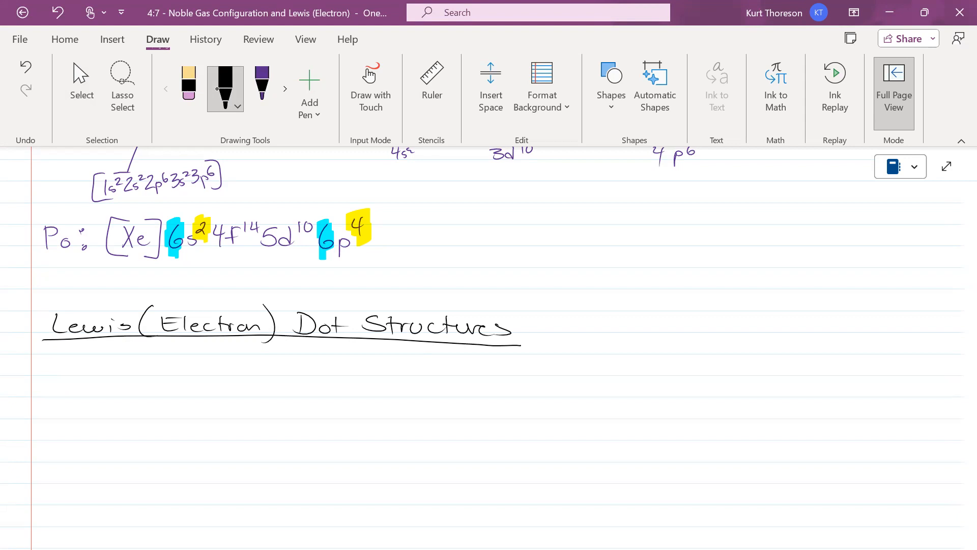
scroll(down, 3)
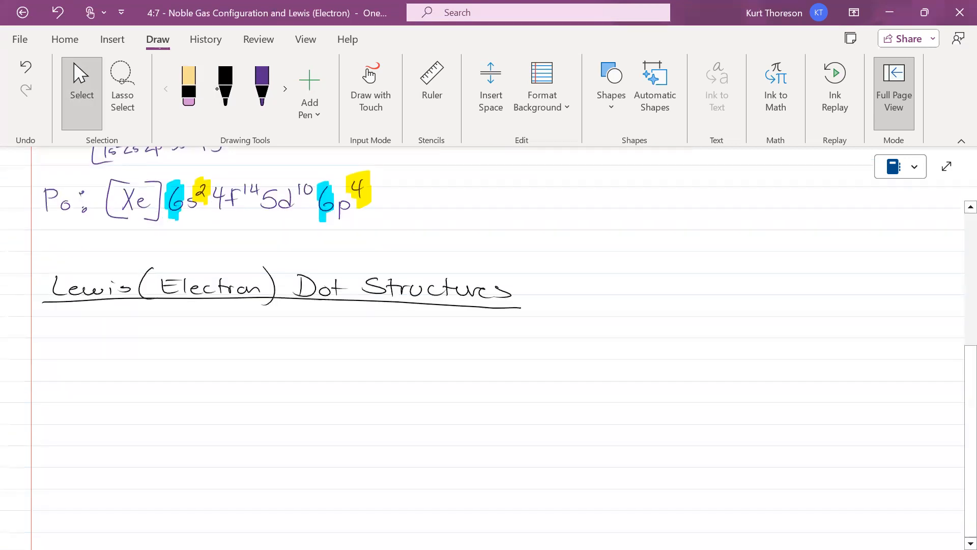
Step: Write 'Valence electrons' as a subheading, underline it and highlight it yellow
click(225, 84)
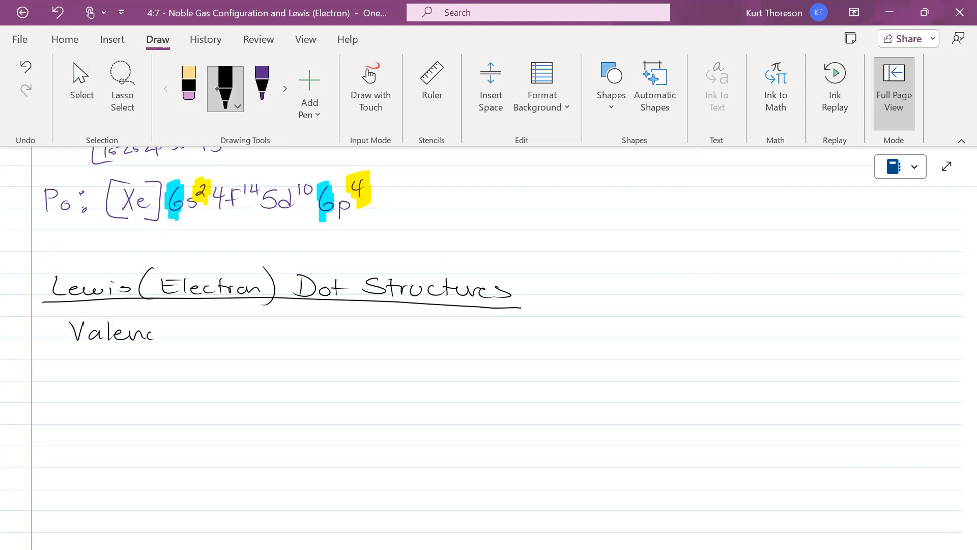
drag(156, 334, 268, 333)
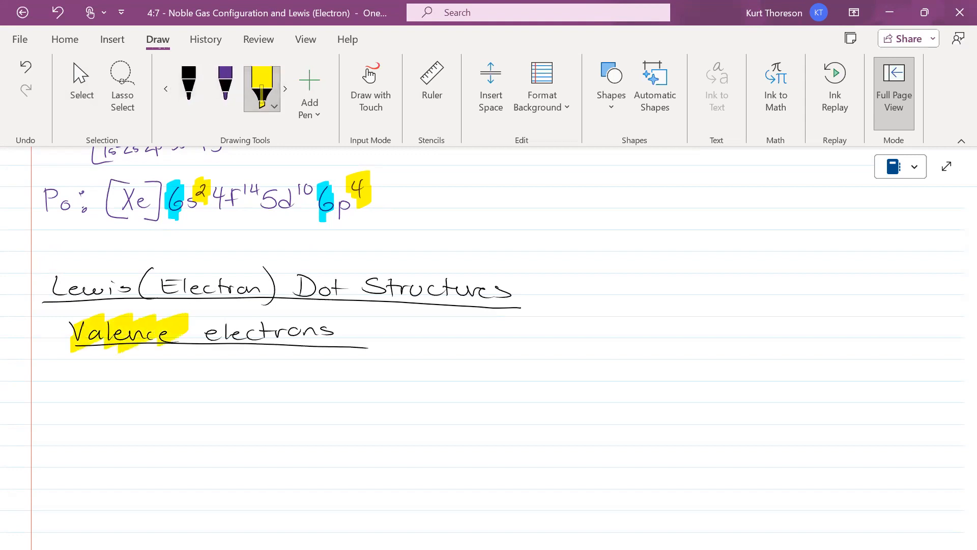
drag(200, 333, 330, 333)
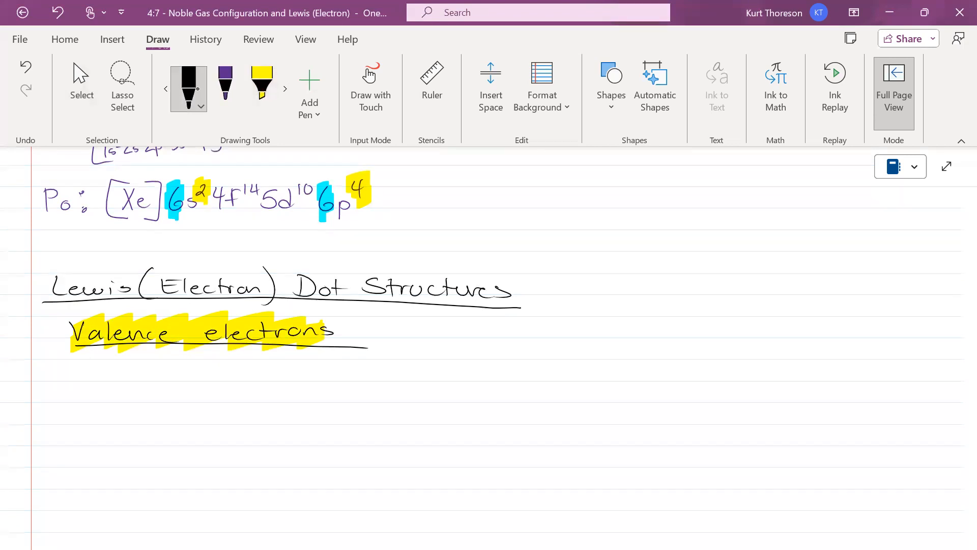
drag(371, 328, 386, 329)
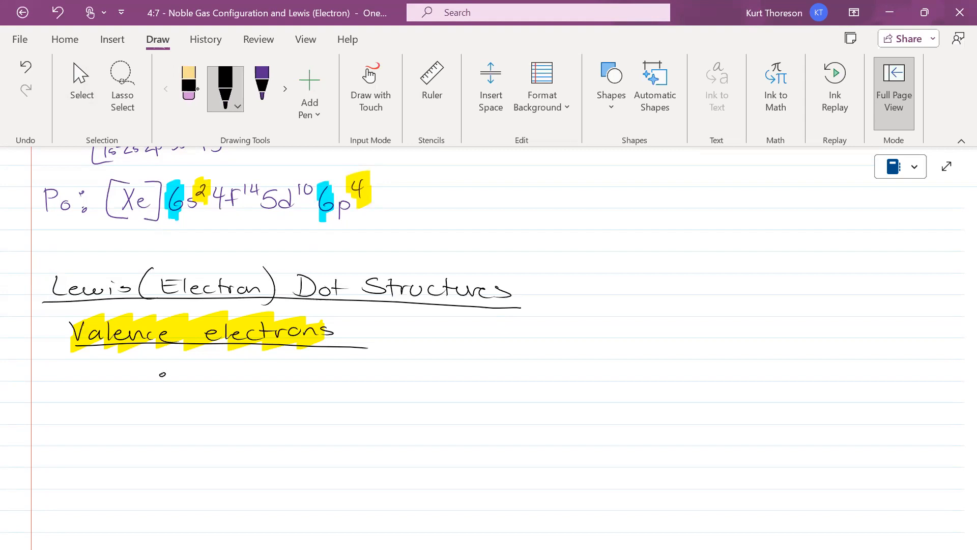
Step: Start the bullet defining valence electrons as outermost, highest energy level electrons
drag(174, 375, 255, 374)
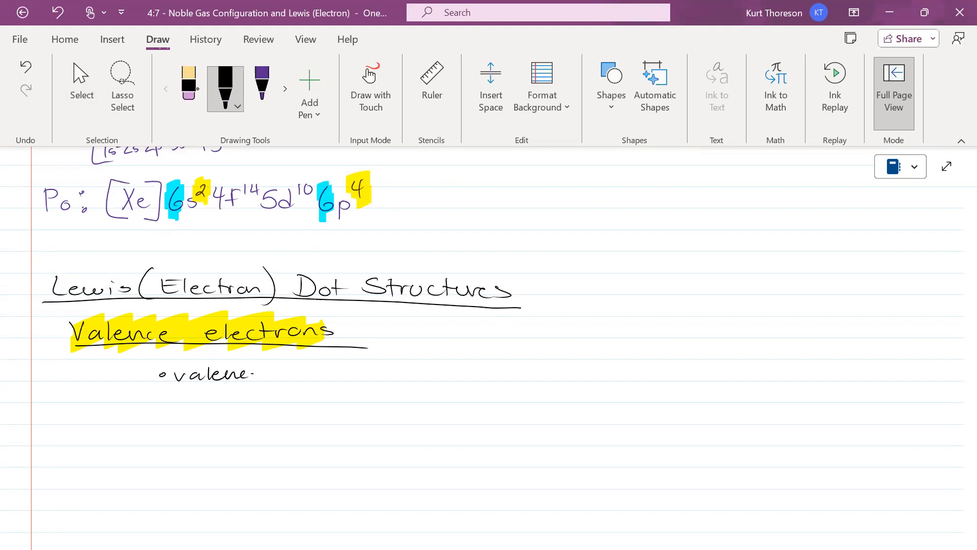
drag(290, 375, 346, 375)
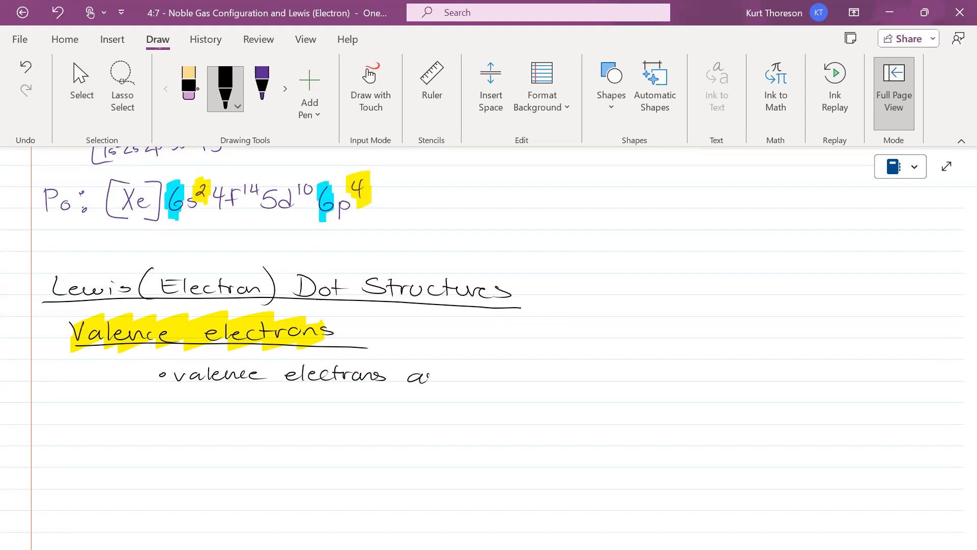
drag(412, 374, 524, 374)
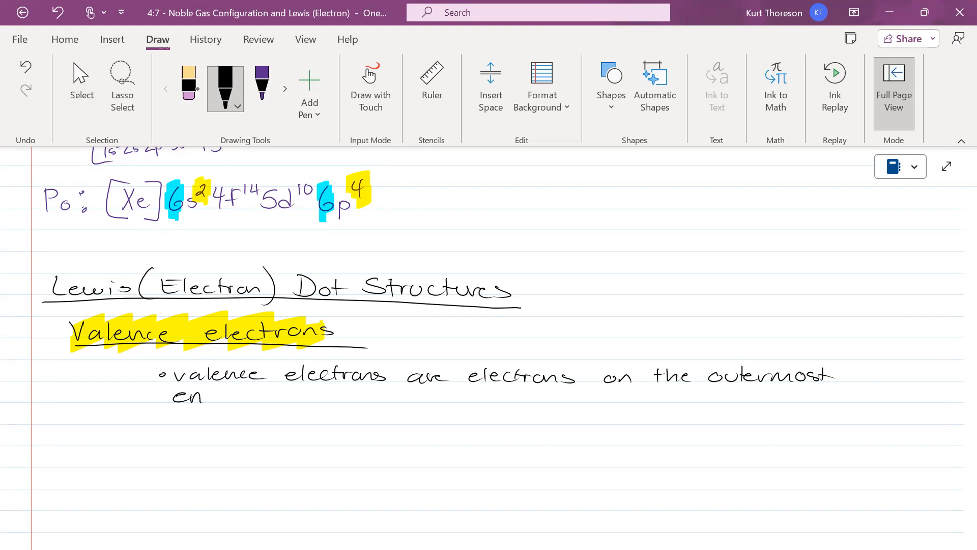
drag(205, 399, 290, 399)
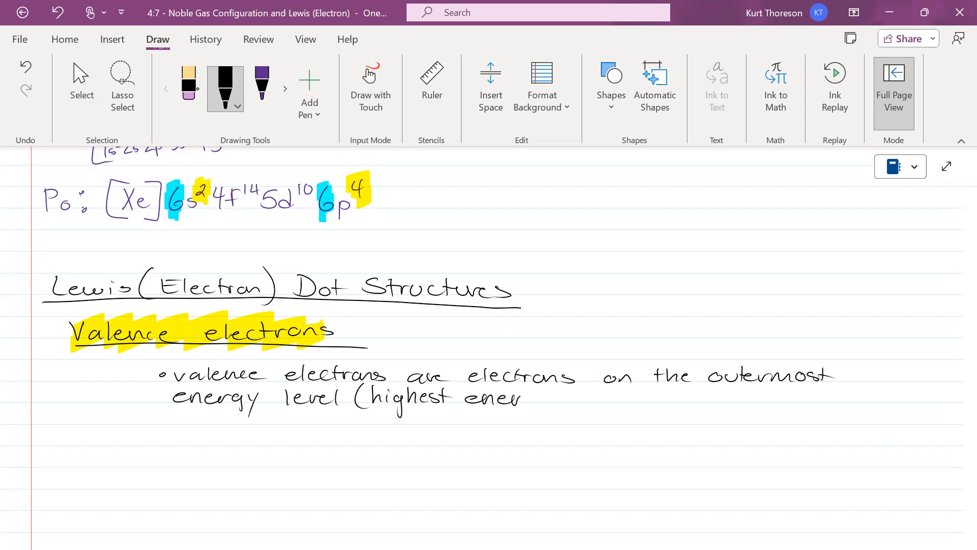
drag(464, 402, 601, 402)
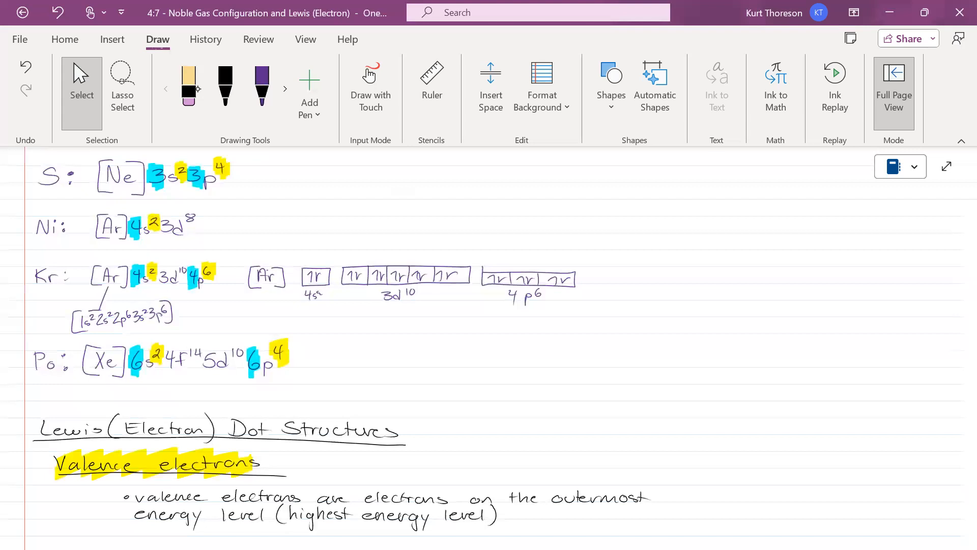
Step: Scroll down to review the completed '(highest energy level)' bullet
scroll(down, 3)
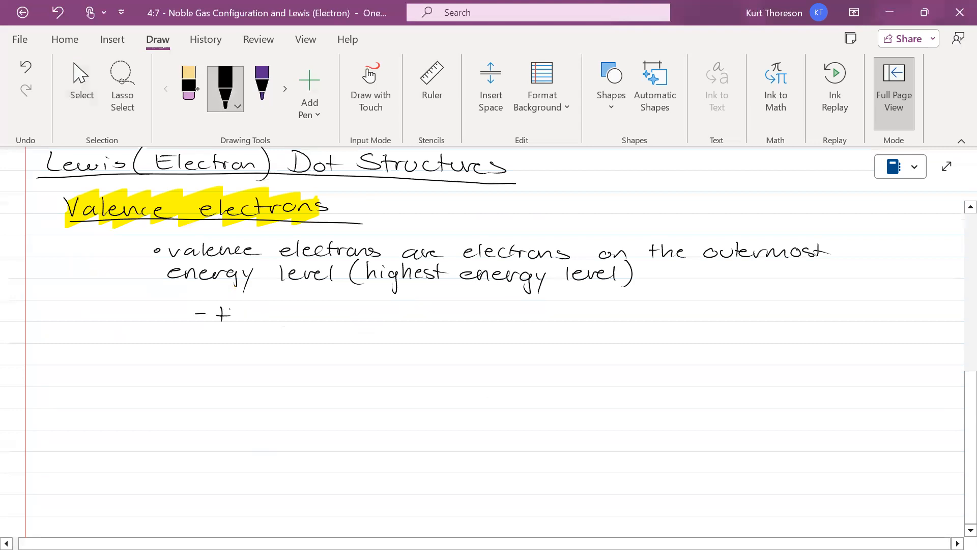
Step: Handwrite 'energy level with valence e⁻ is referred to as the valence "shell" or "orbital"'
drag(212, 315, 336, 314)
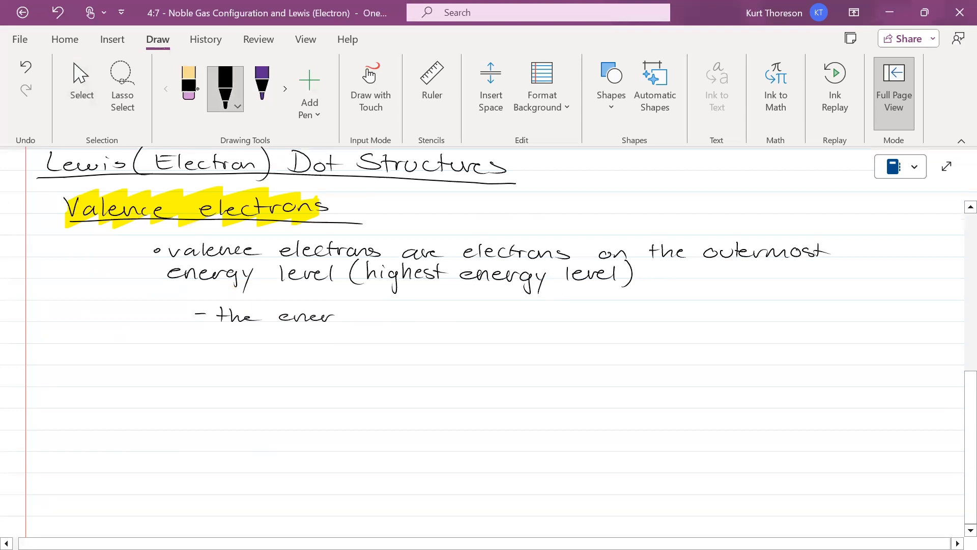
drag(337, 315, 421, 314)
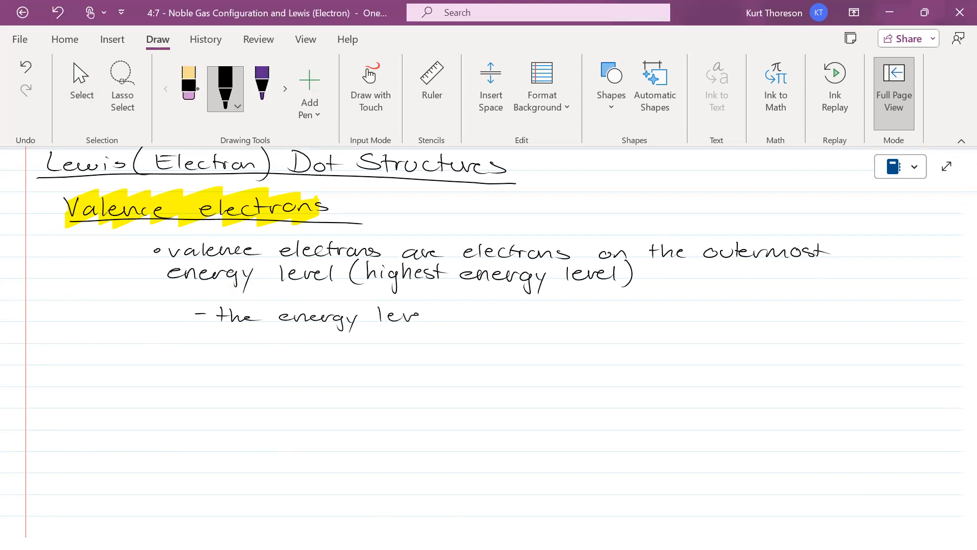
drag(411, 315, 474, 315)
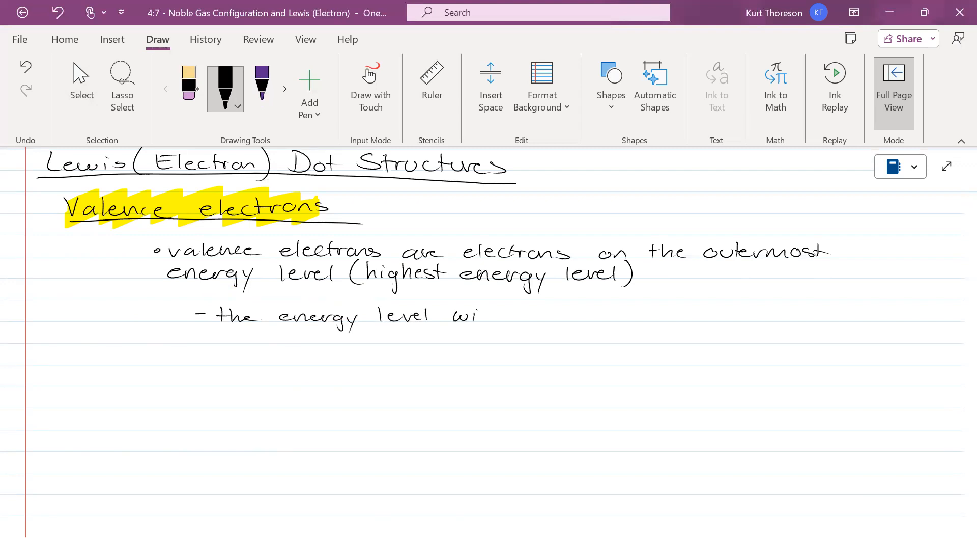
drag(480, 314, 561, 314)
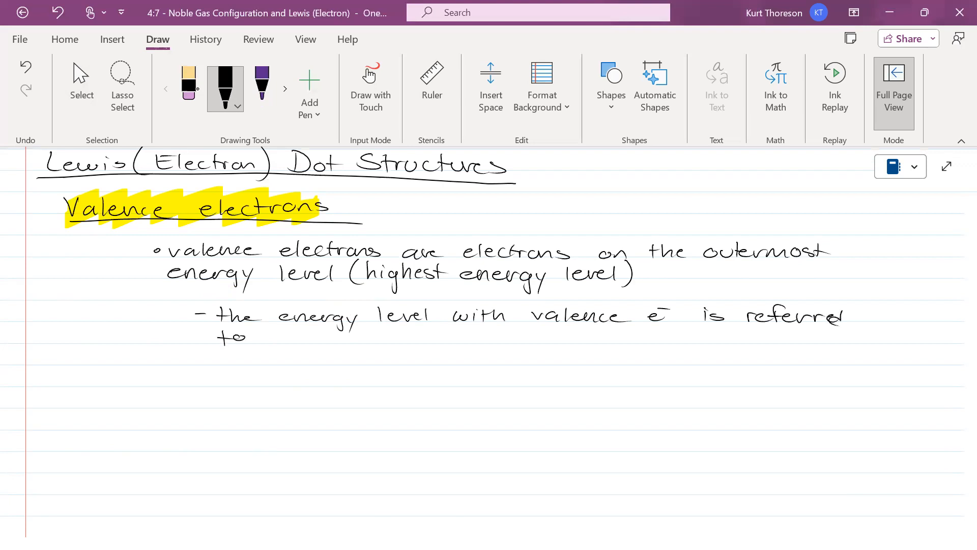
drag(268, 337, 352, 337)
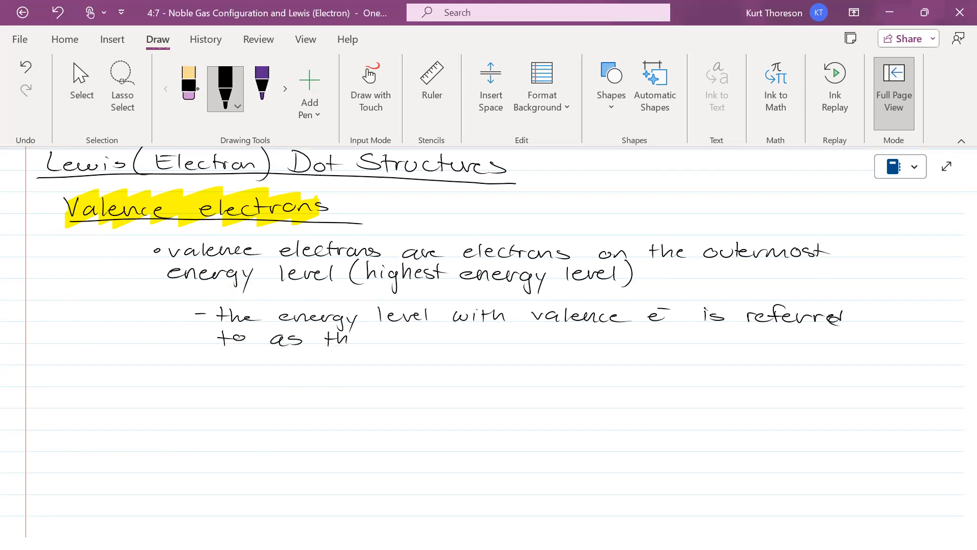
drag(324, 337, 449, 339)
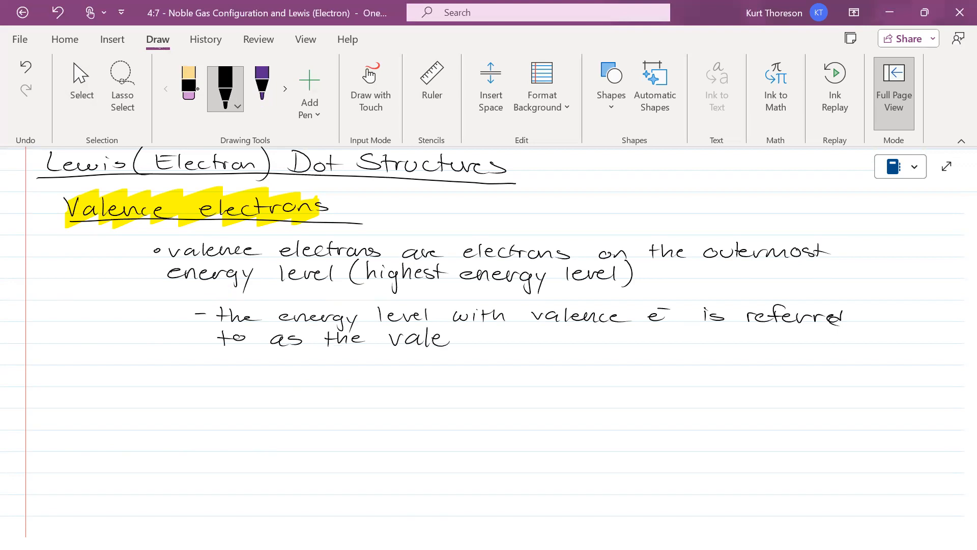
drag(449, 337, 524, 328)
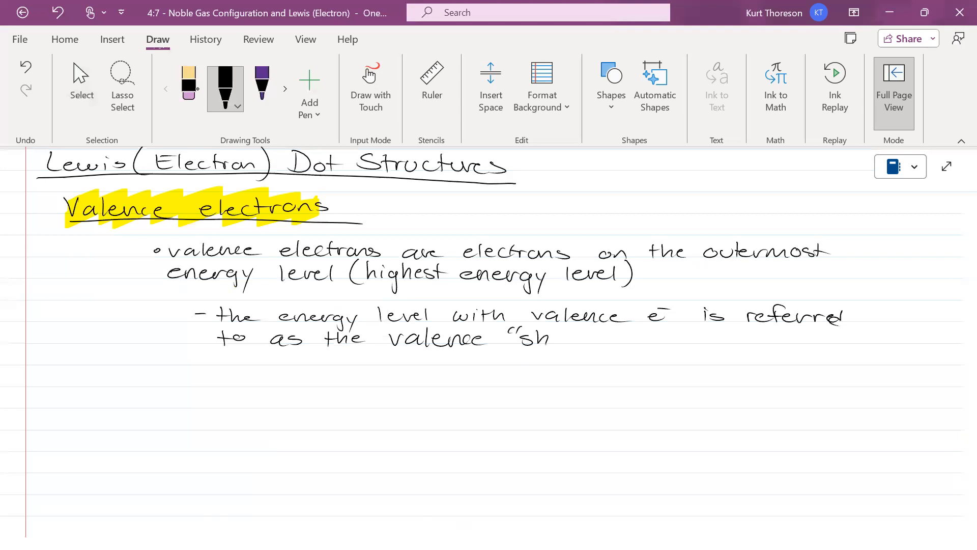
drag(549, 337, 623, 340)
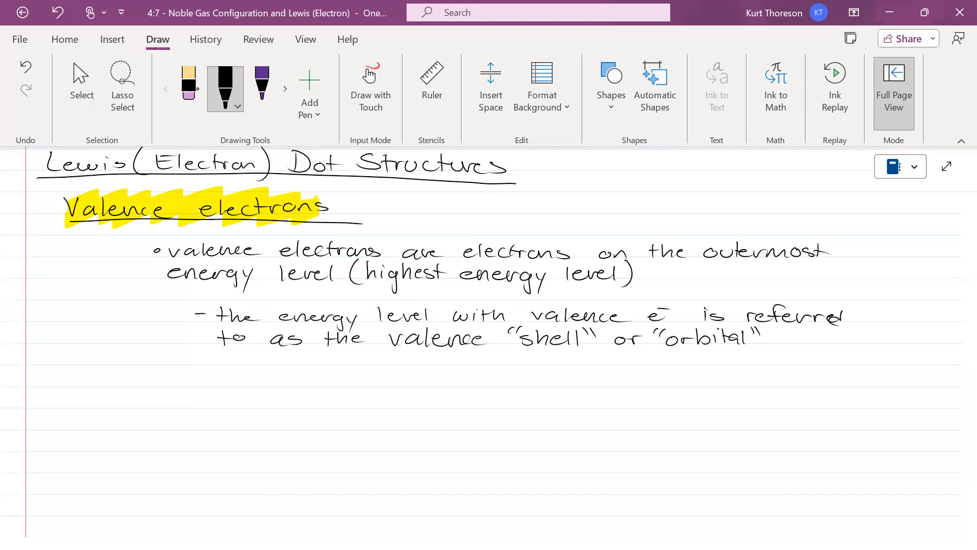
click(82, 82)
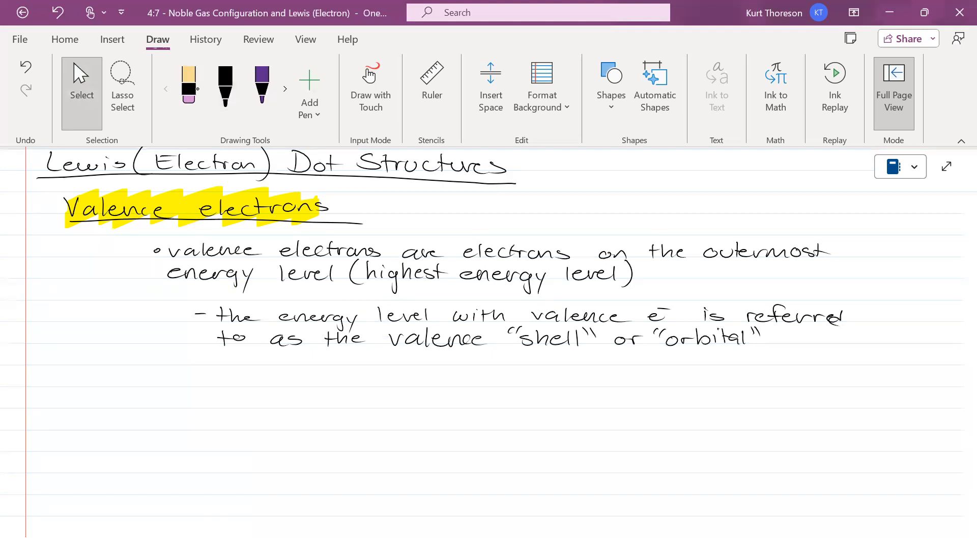
Step: Scroll down and start a new handwritten line with '1st' in black ink
scroll(down, 3)
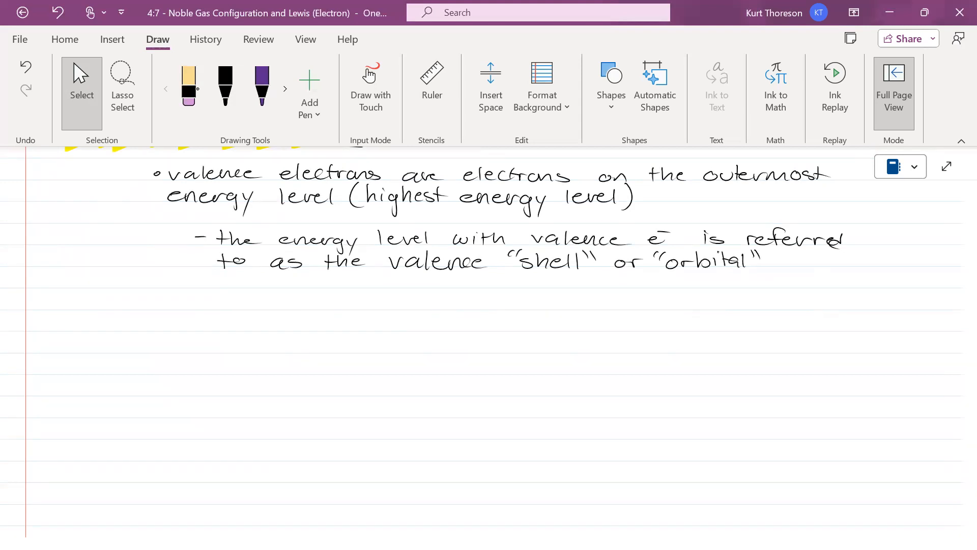
click(225, 85)
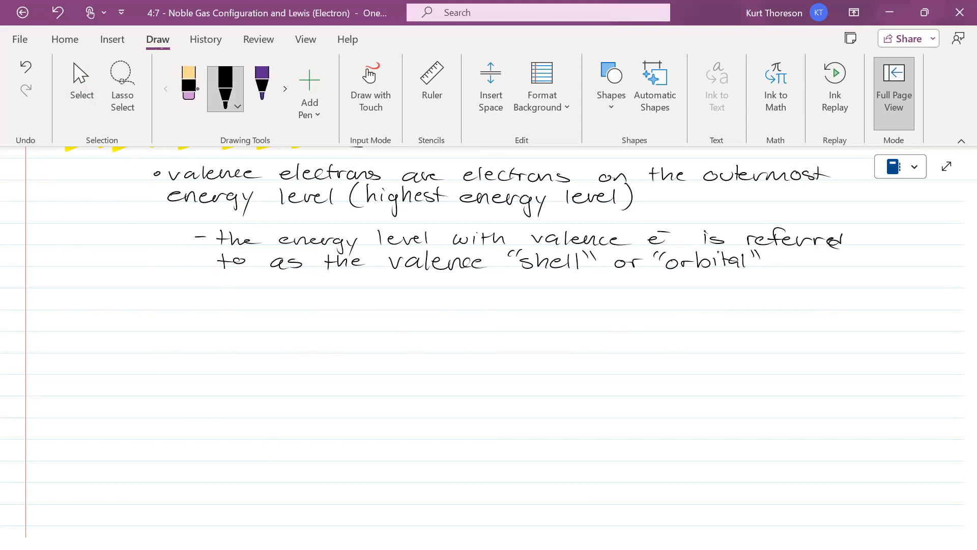
drag(215, 293, 240, 315)
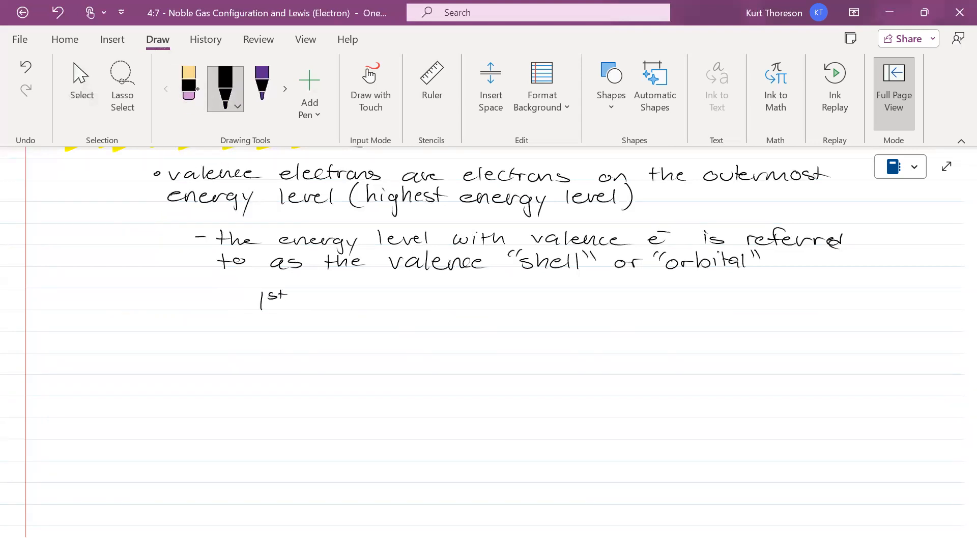
Step: Write '1st energy level = 2 valence e⁻ max'
drag(296, 305, 343, 305)
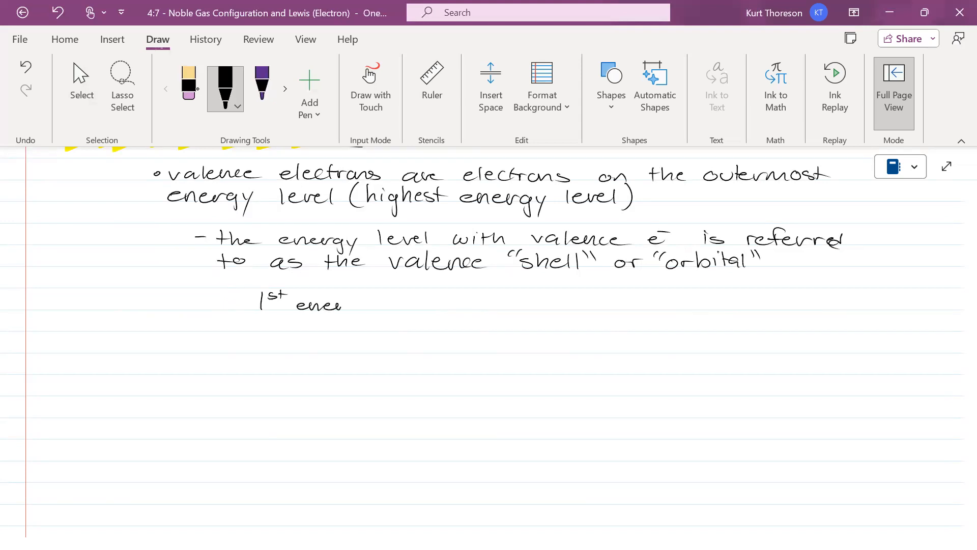
drag(342, 305, 430, 306)
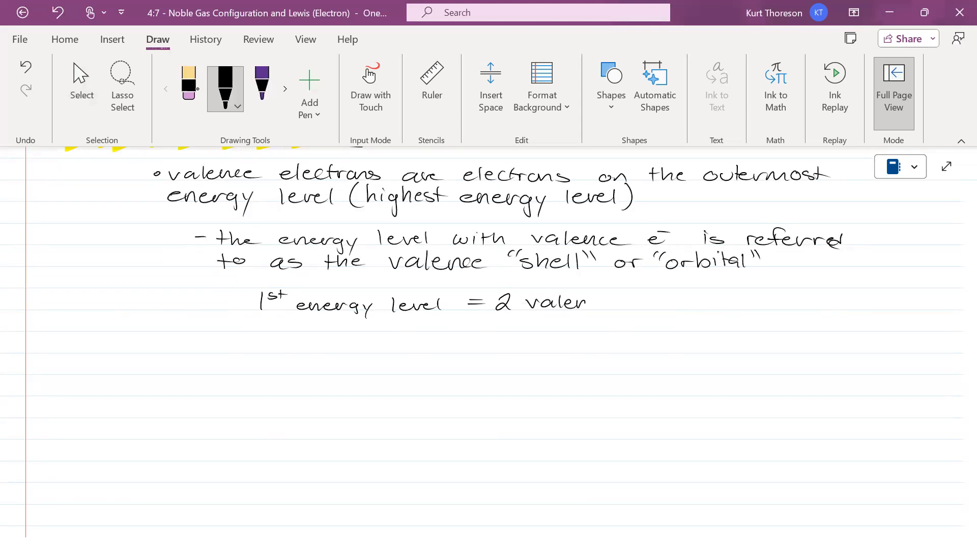
drag(586, 303, 698, 306)
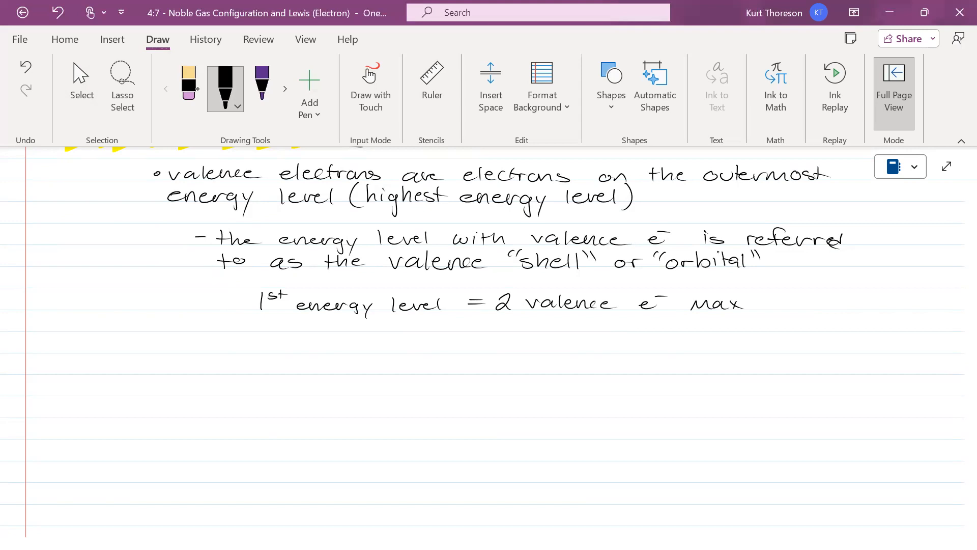
Step: Write '2-7 energy levels = 8 valence e⁻ max' and begin the starred octet rule note
drag(230, 336, 261, 346)
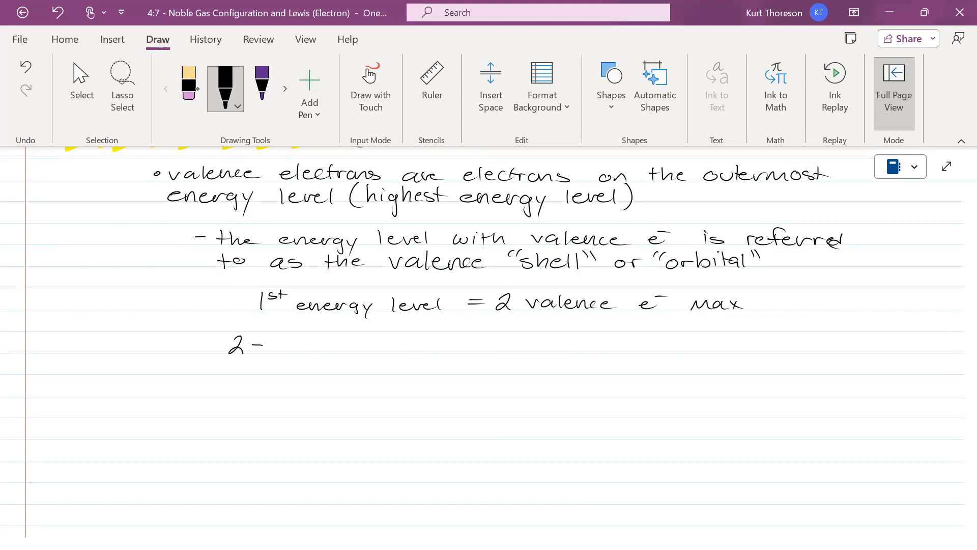
drag(262, 344, 339, 345)
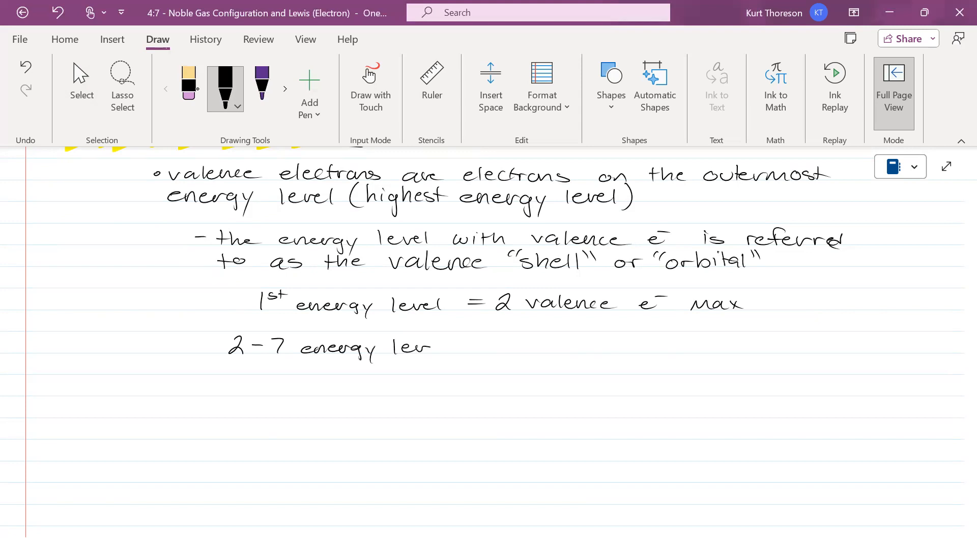
drag(431, 347, 480, 347)
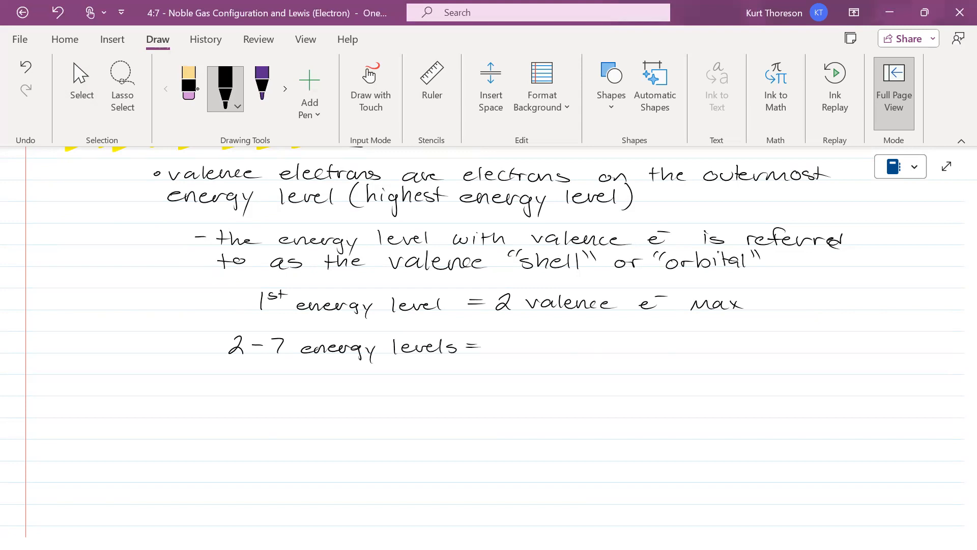
drag(492, 337, 505, 359)
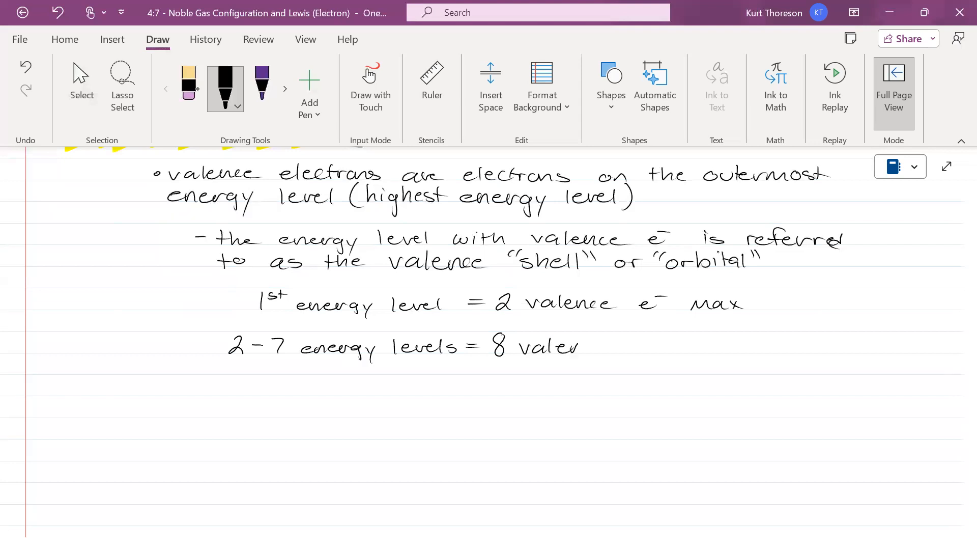
drag(576, 347, 661, 340)
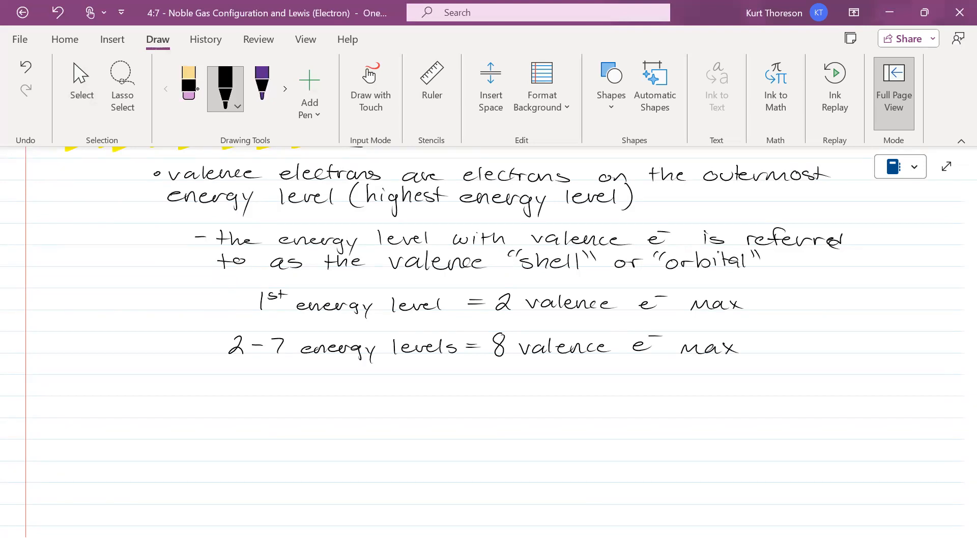
drag(314, 379, 327, 386)
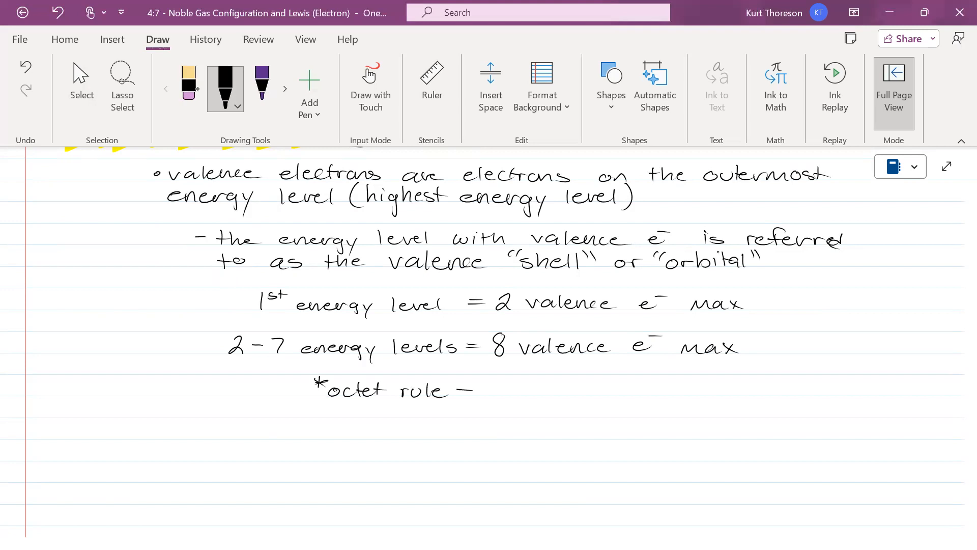
Step: Write '*octet rule – an atom requires 8 valence e⁻ to be stable'
drag(489, 389, 495, 389)
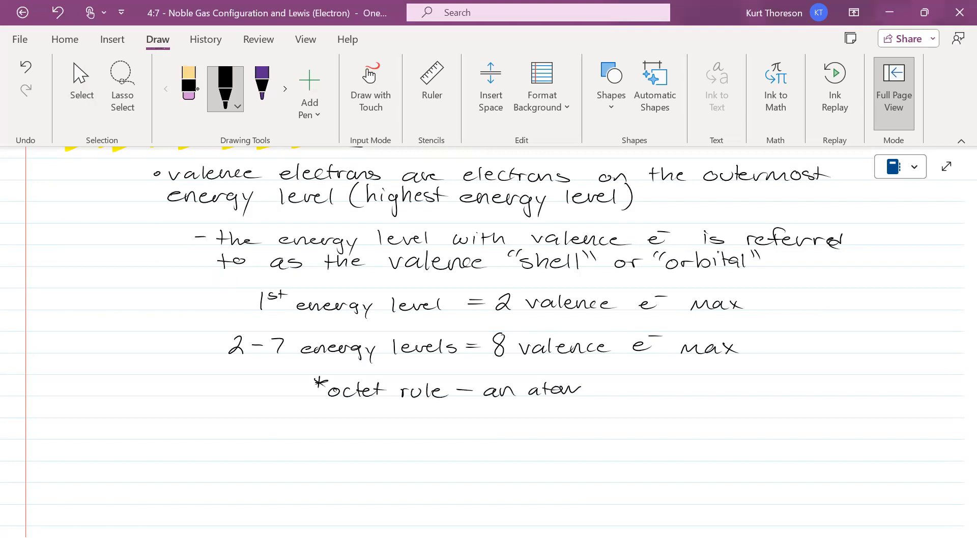
drag(589, 389, 658, 390)
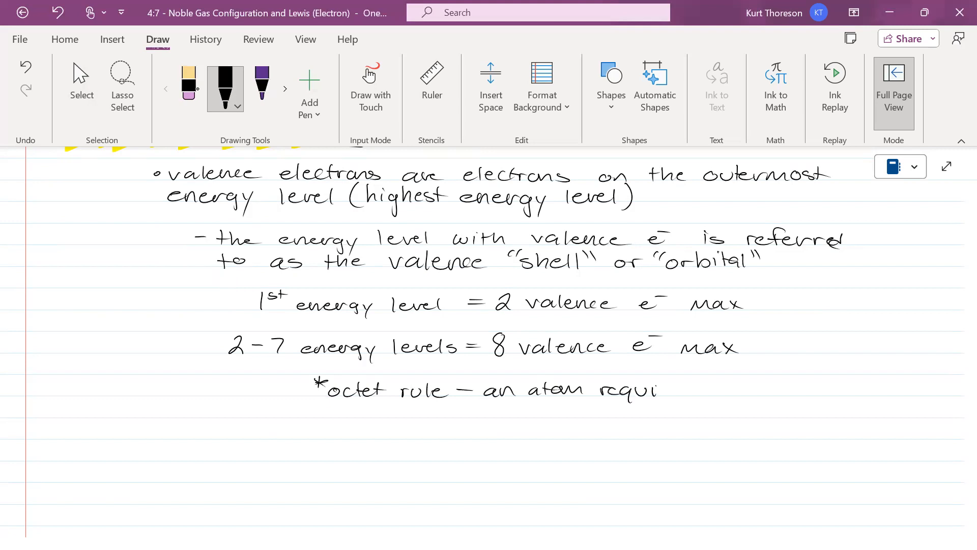
drag(660, 390, 735, 402)
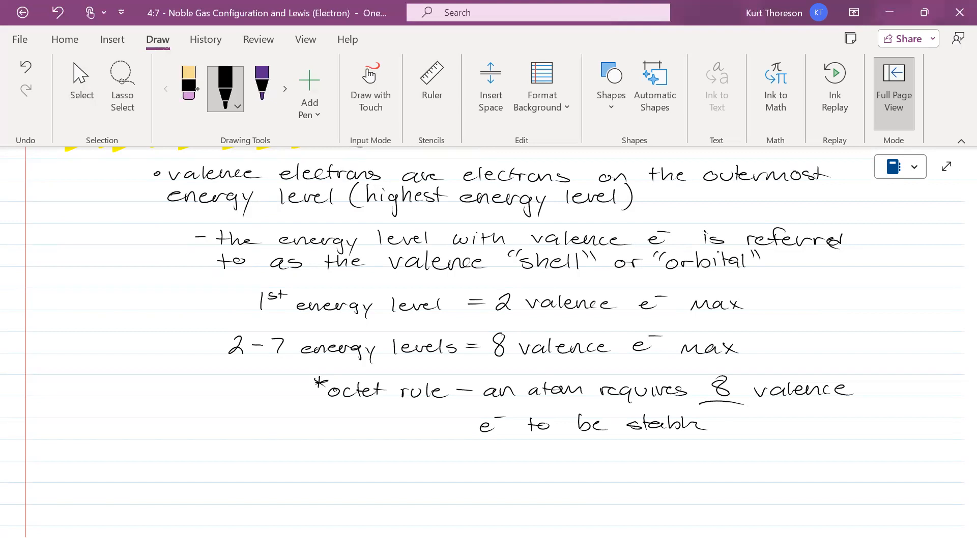
scroll(down, 3)
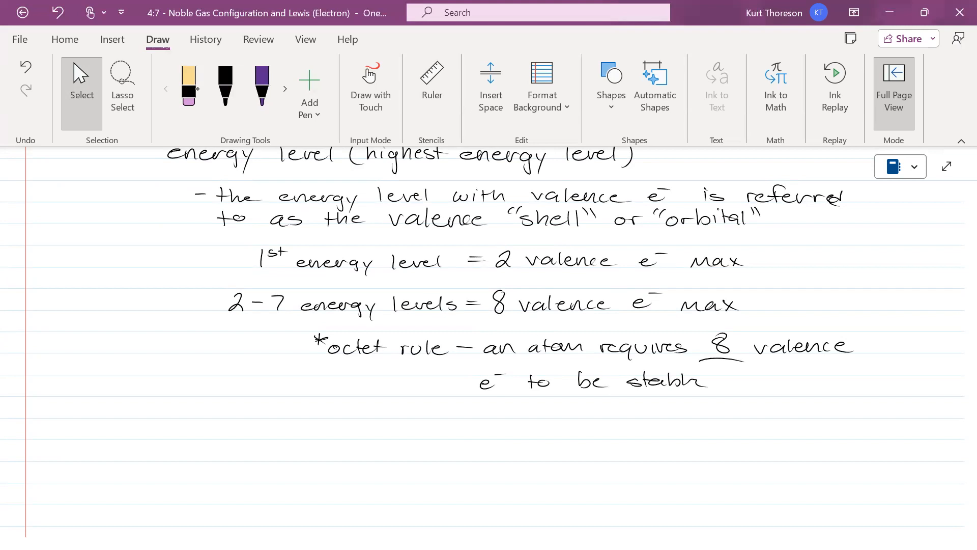
Step: Write '★ H and He are exceptions = need 2 to be stable' in black ink
click(225, 86)
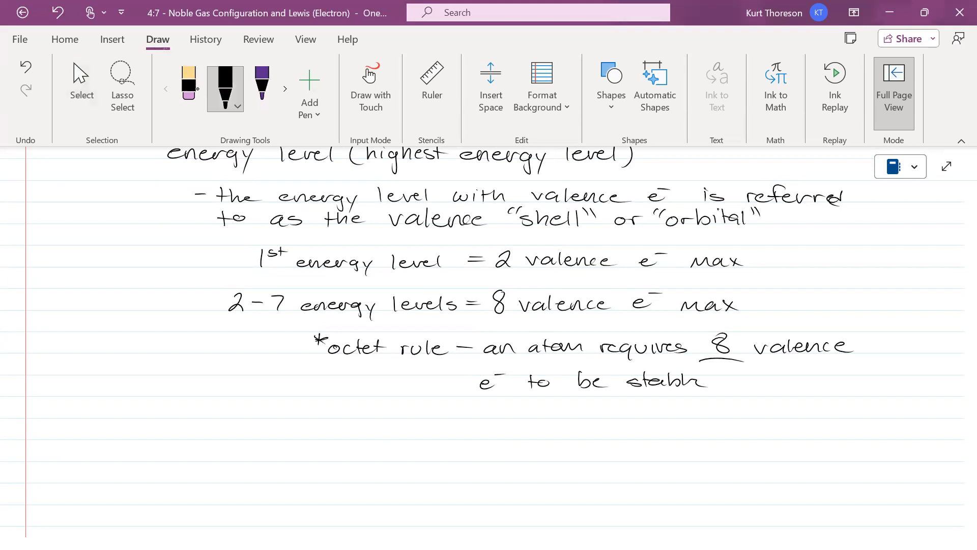
drag(375, 429, 424, 433)
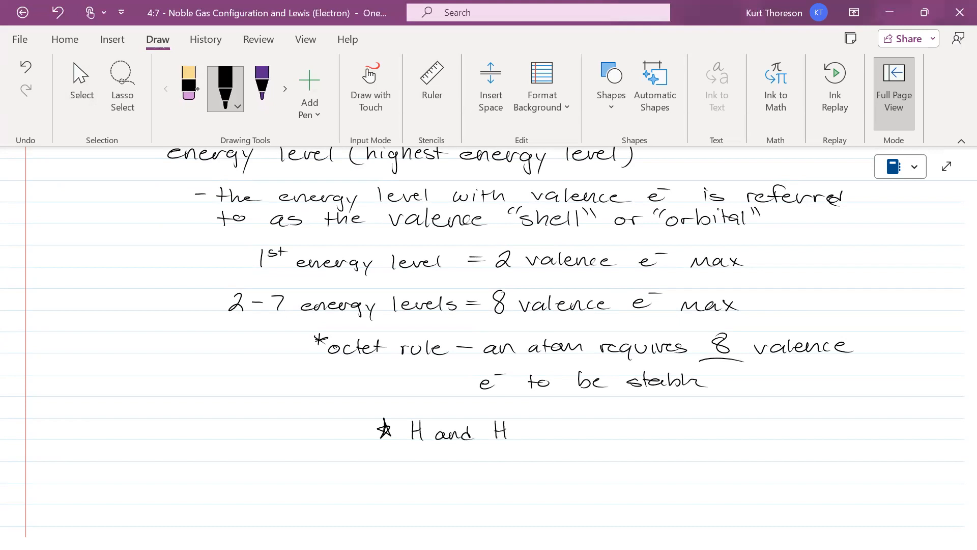
drag(492, 430, 583, 434)
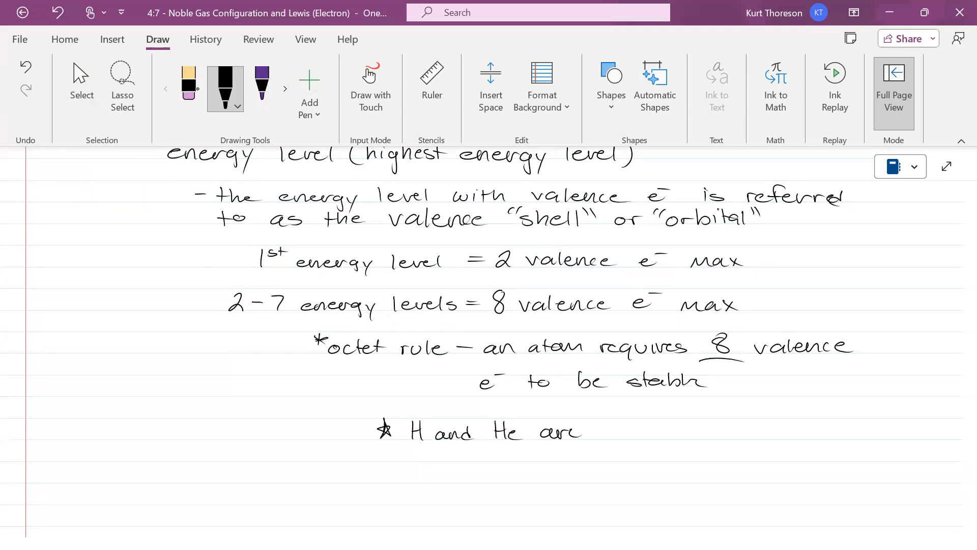
drag(599, 430, 664, 436)
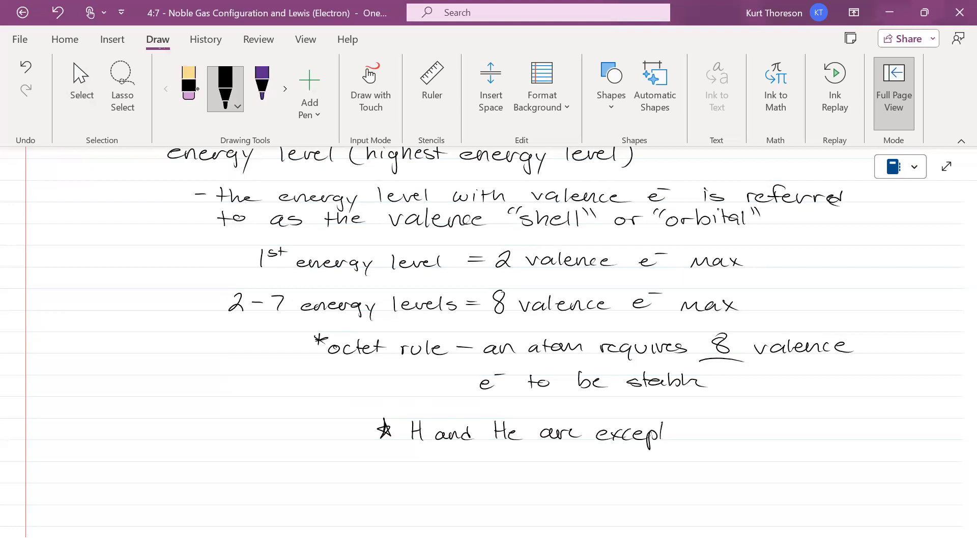
drag(661, 433, 710, 433)
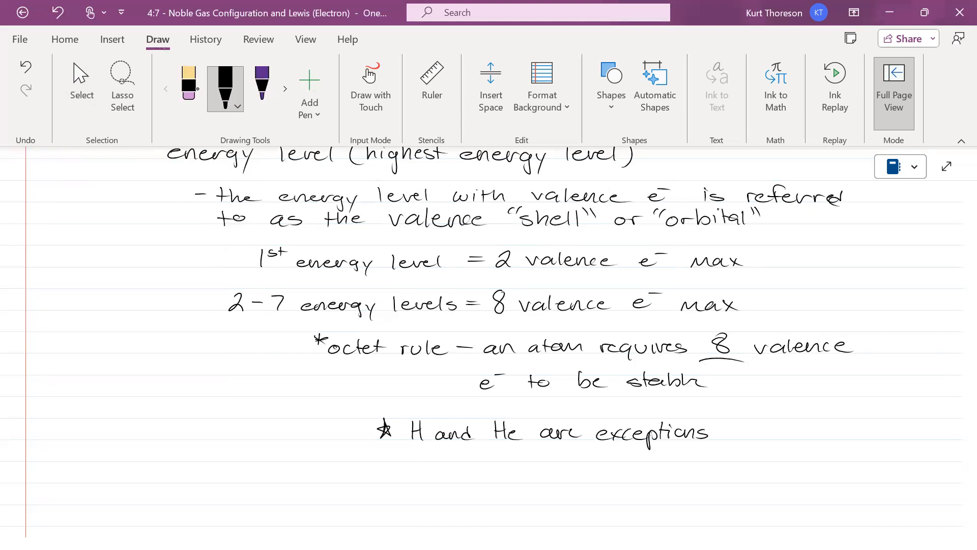
drag(739, 434, 757, 439)
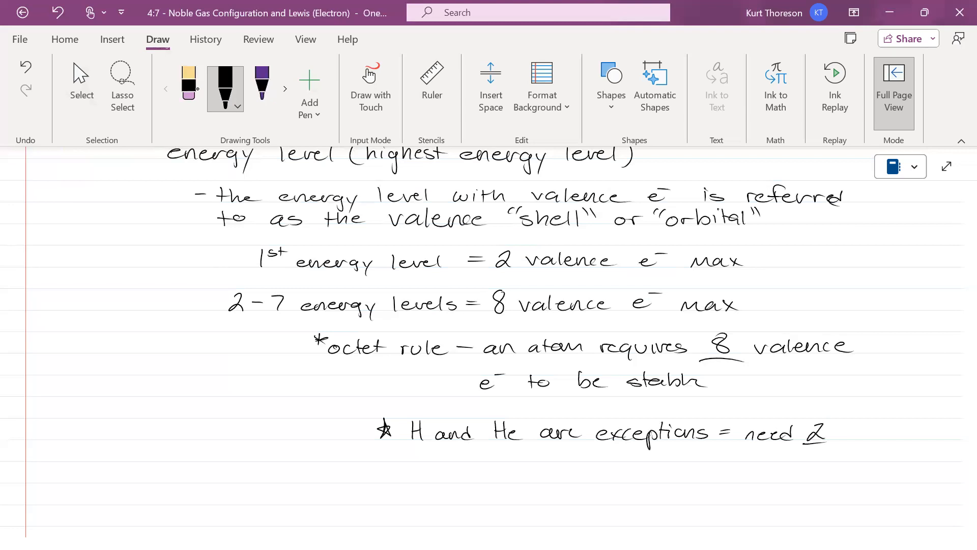
drag(848, 430, 773, 464)
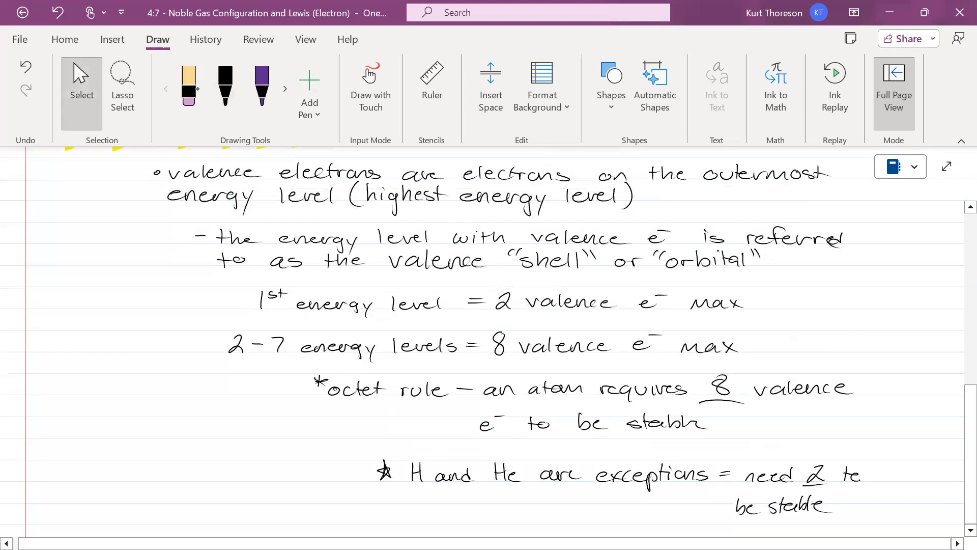
drag(255, 318, 751, 318)
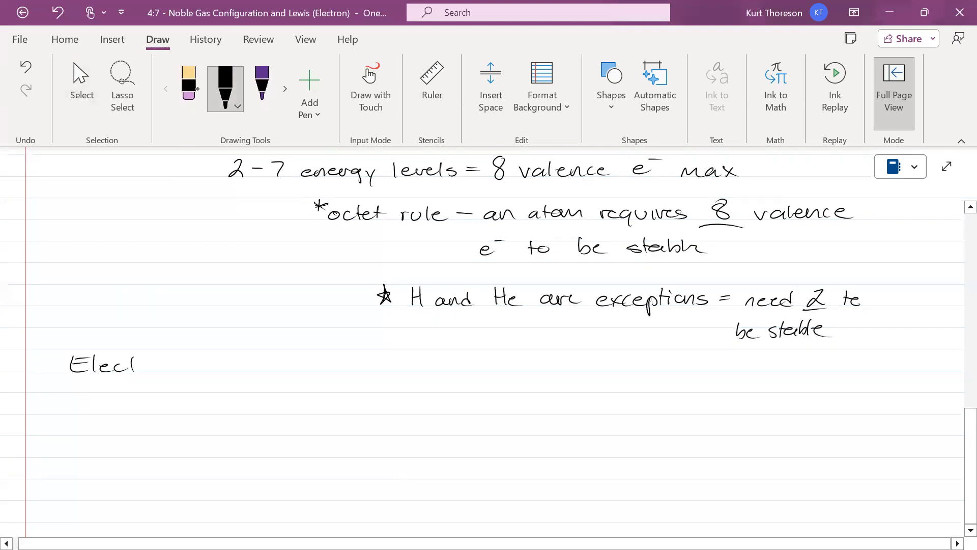
Step: Write the underlined 'Electron Dot Structures' heading with 'aka Lewis Dot Structure'
drag(134, 365, 203, 364)
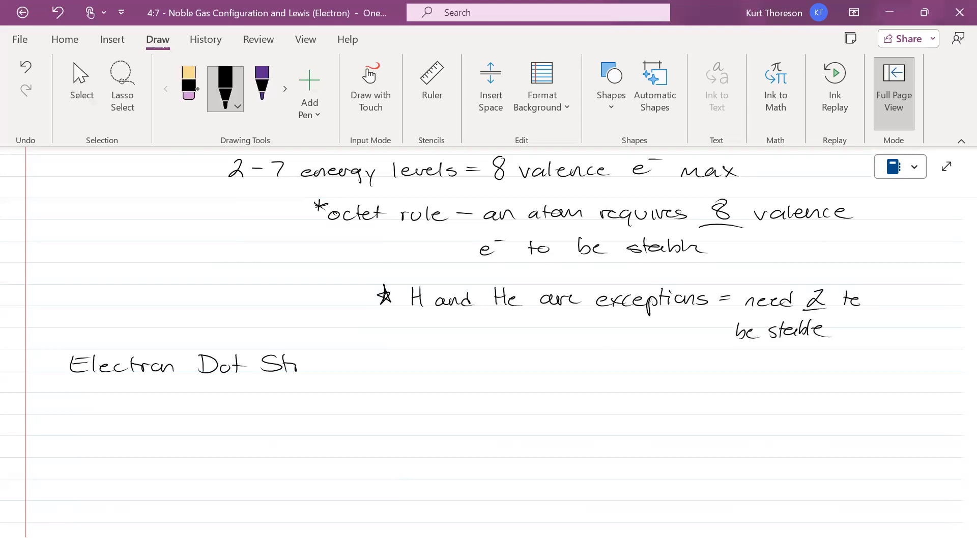
drag(294, 365, 387, 365)
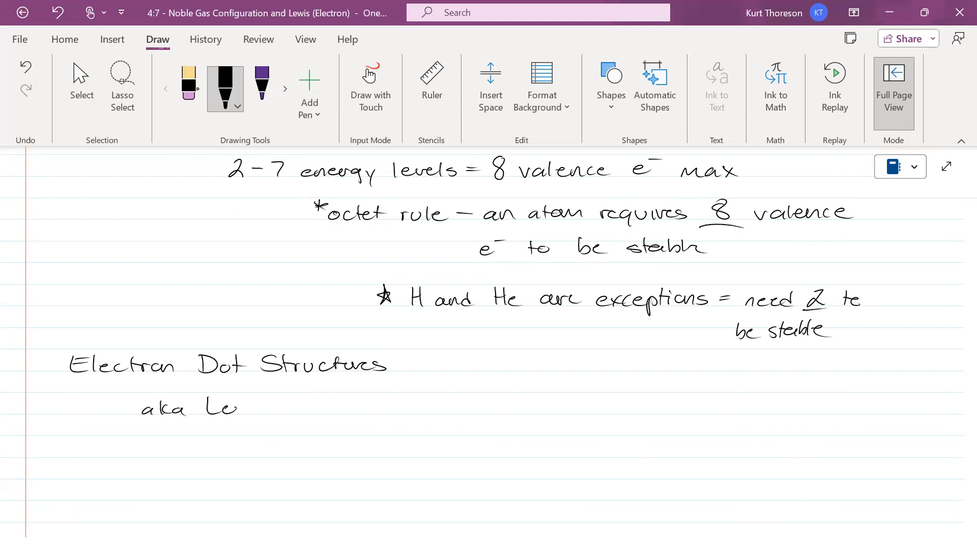
drag(237, 408, 336, 408)
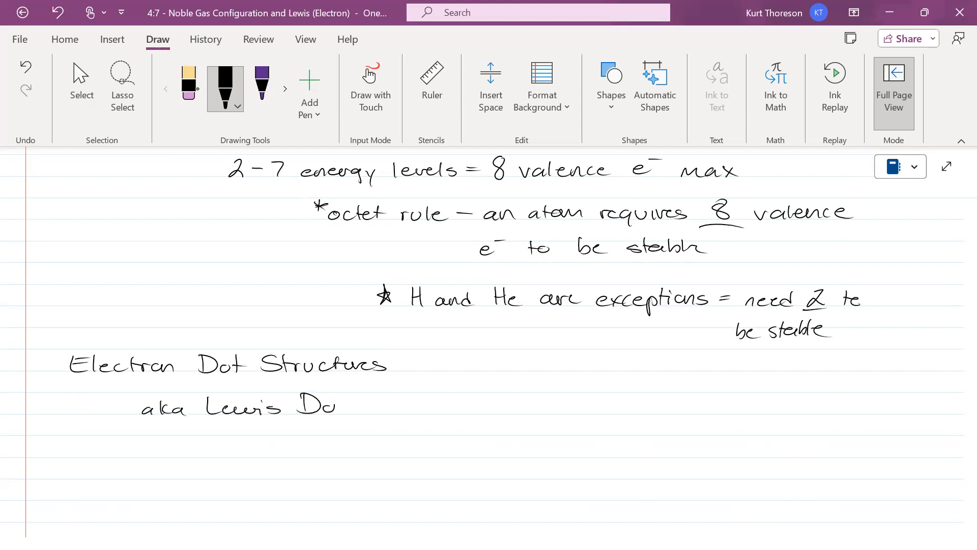
drag(336, 406, 427, 405)
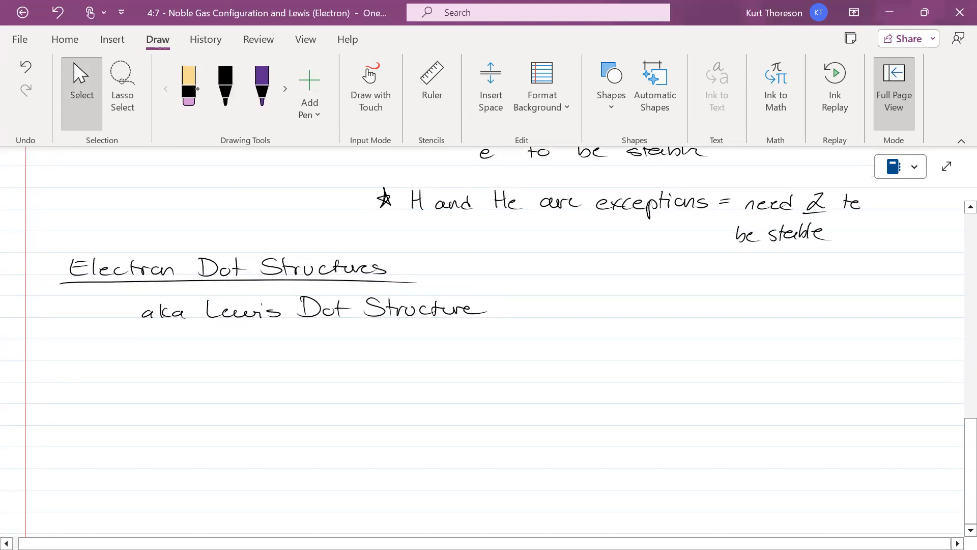
Step: Add the dash note '- write an element's symbol' below the heading
click(225, 86)
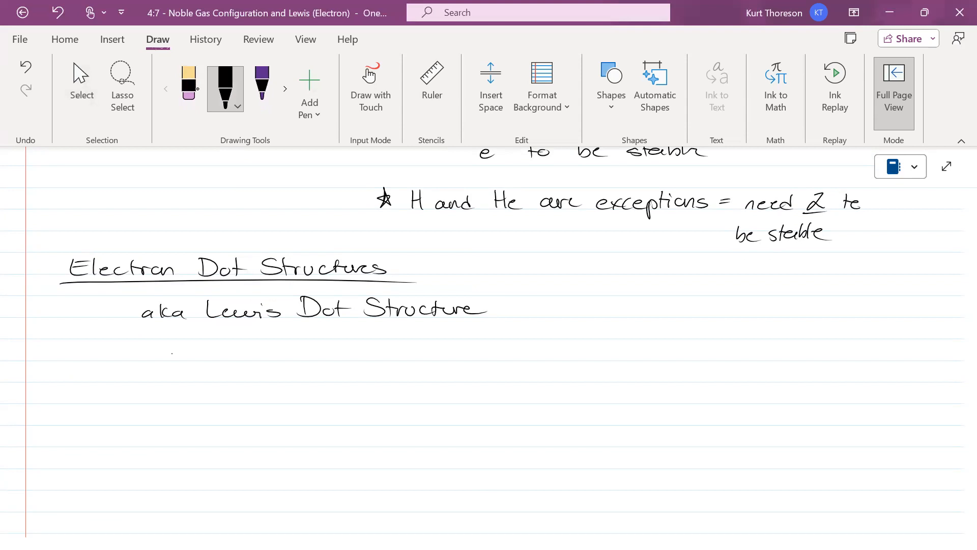
drag(168, 359, 231, 359)
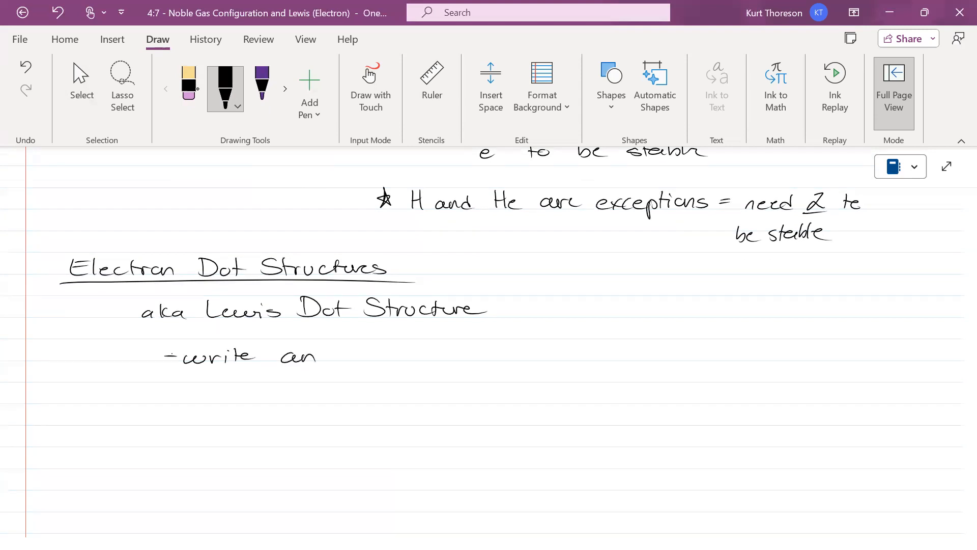
drag(337, 357, 417, 357)
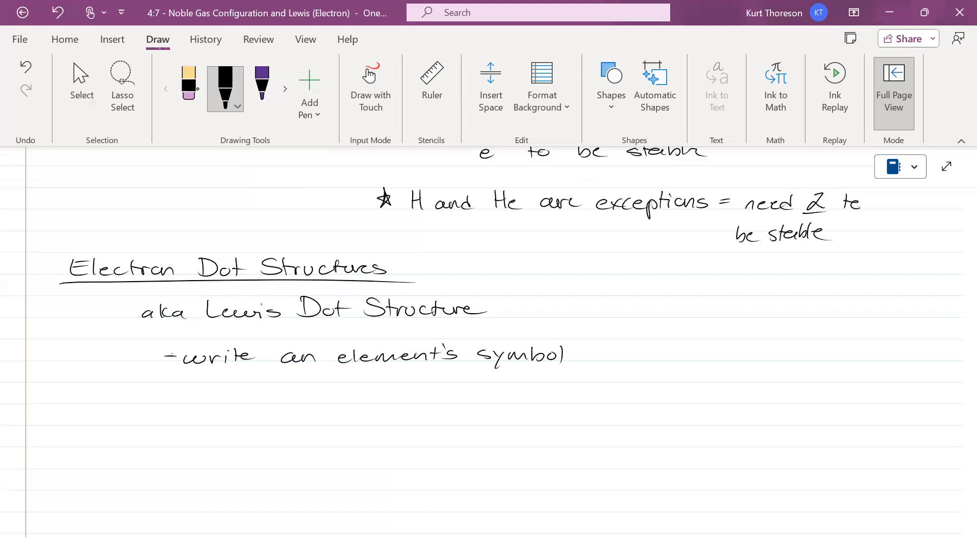
scroll(down, 3)
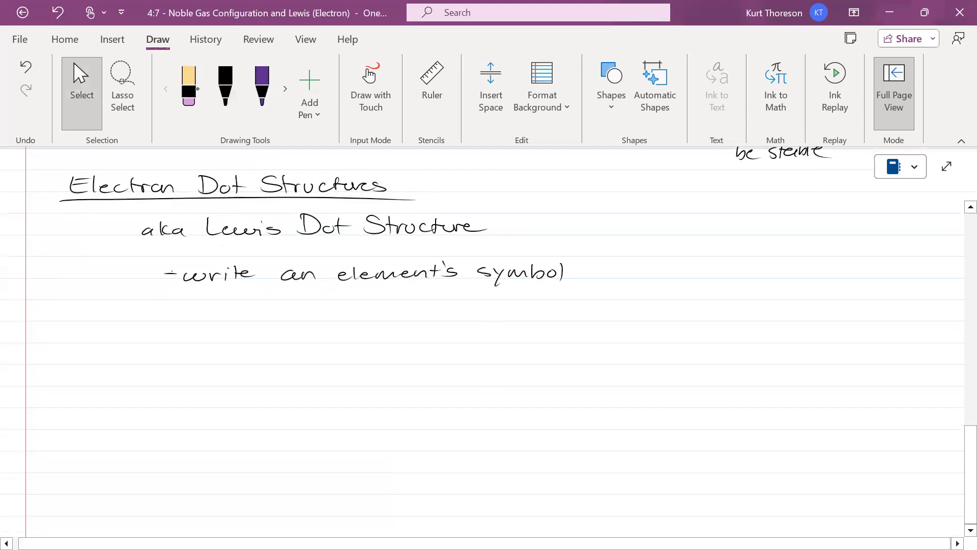
Step: Write the example symbol W and begin '- draw dots surrounding the symbol'
click(225, 86)
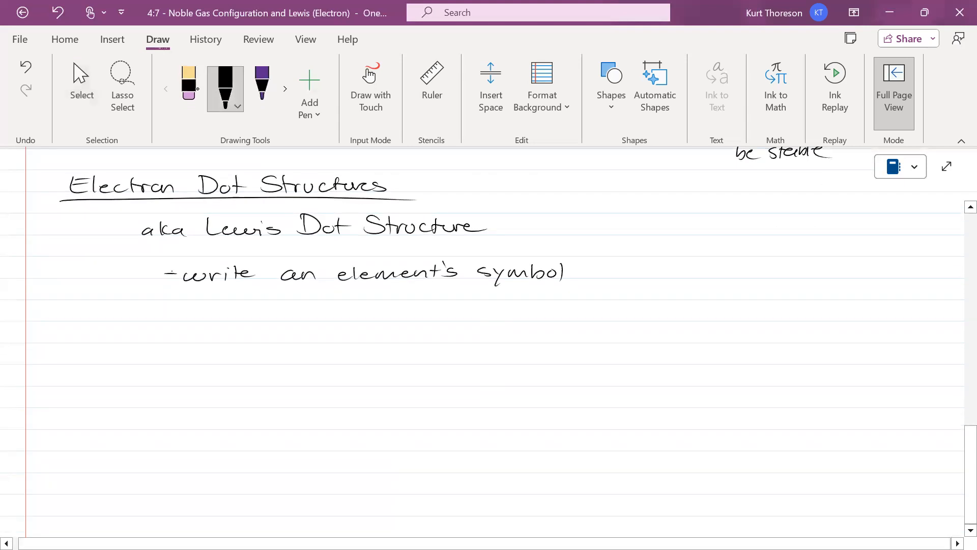
drag(686, 259, 730, 283)
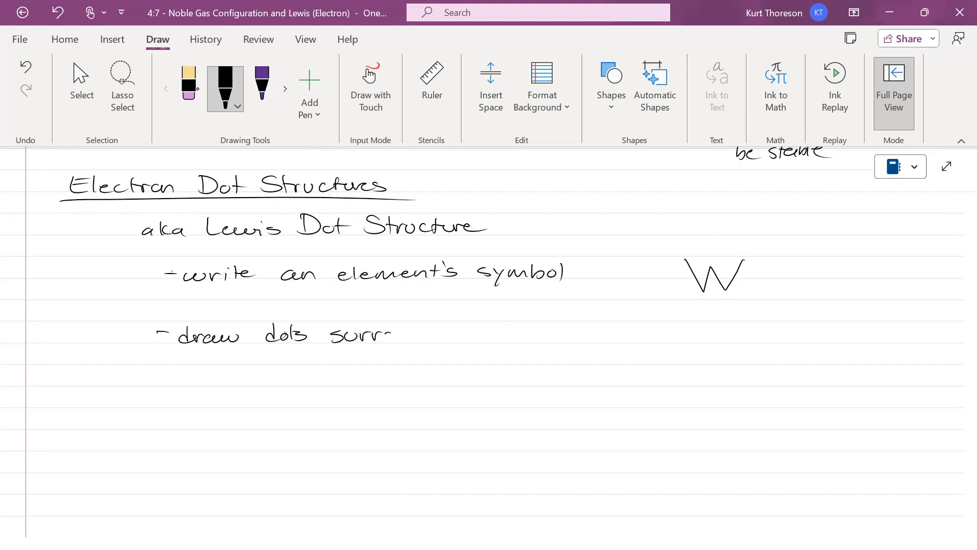
drag(392, 333, 474, 340)
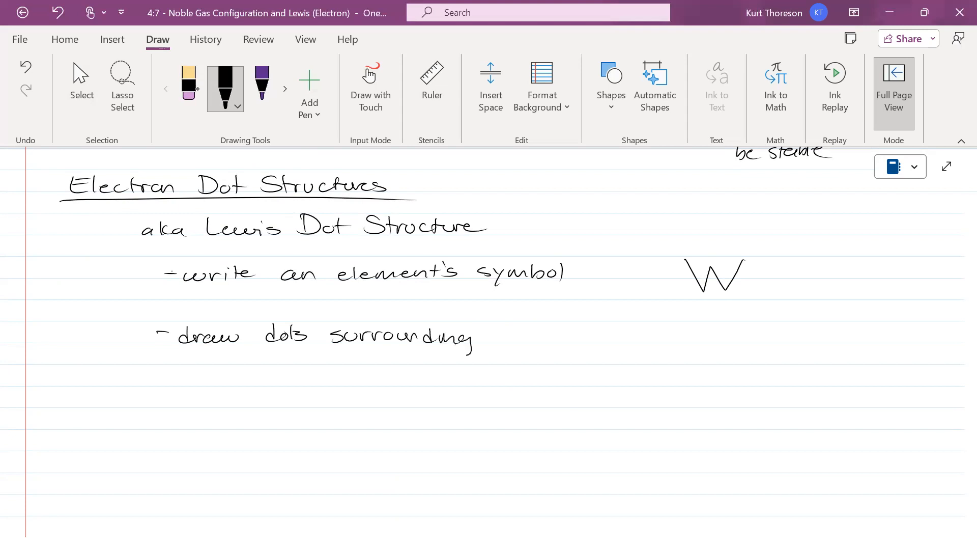
drag(492, 337, 558, 337)
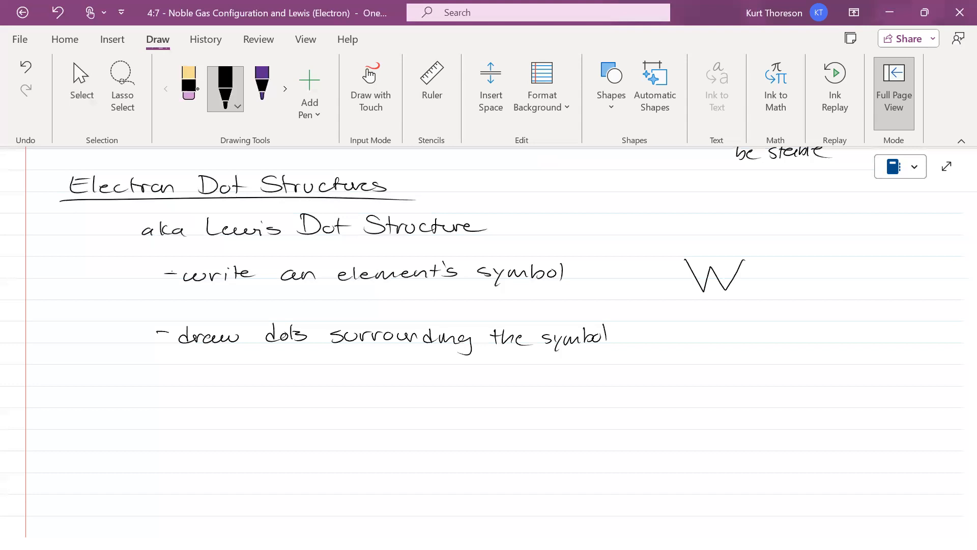
Step: Finish the bullet's second line: 'that represents the valence e⁻'
drag(169, 377, 218, 377)
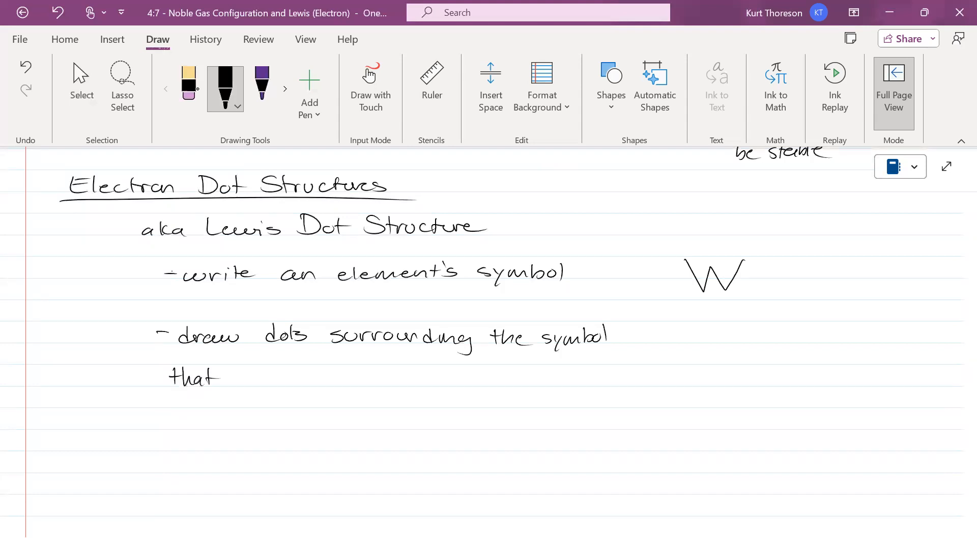
drag(234, 377, 299, 380)
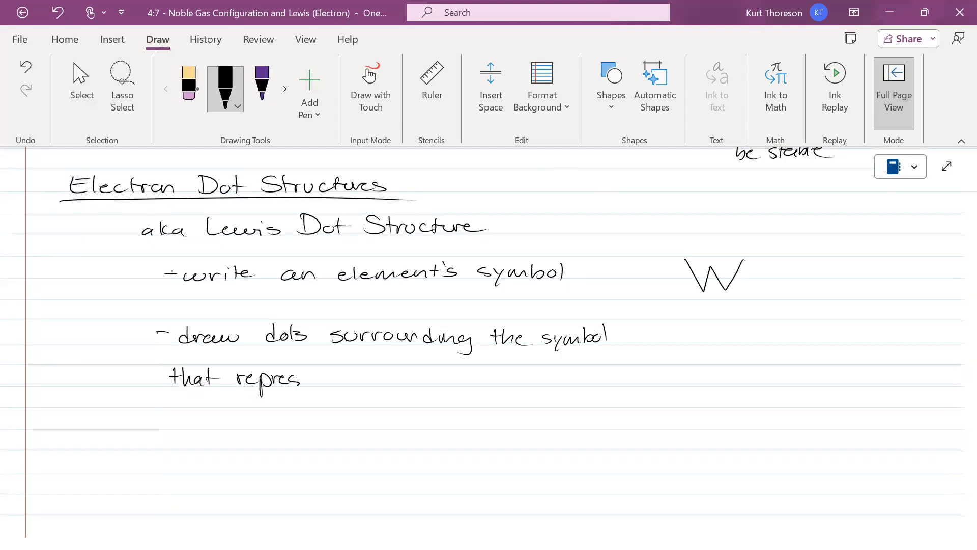
drag(299, 379, 342, 379)
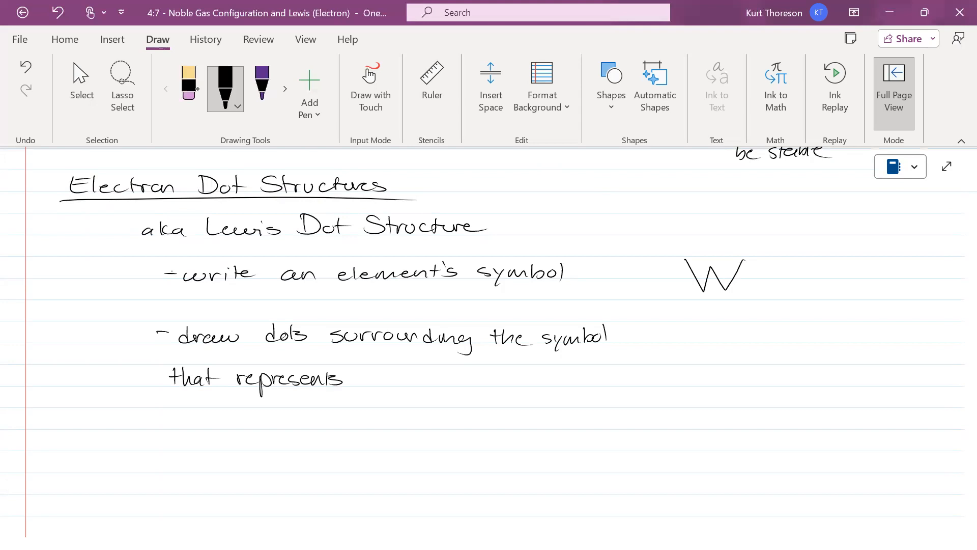
drag(364, 374, 381, 386)
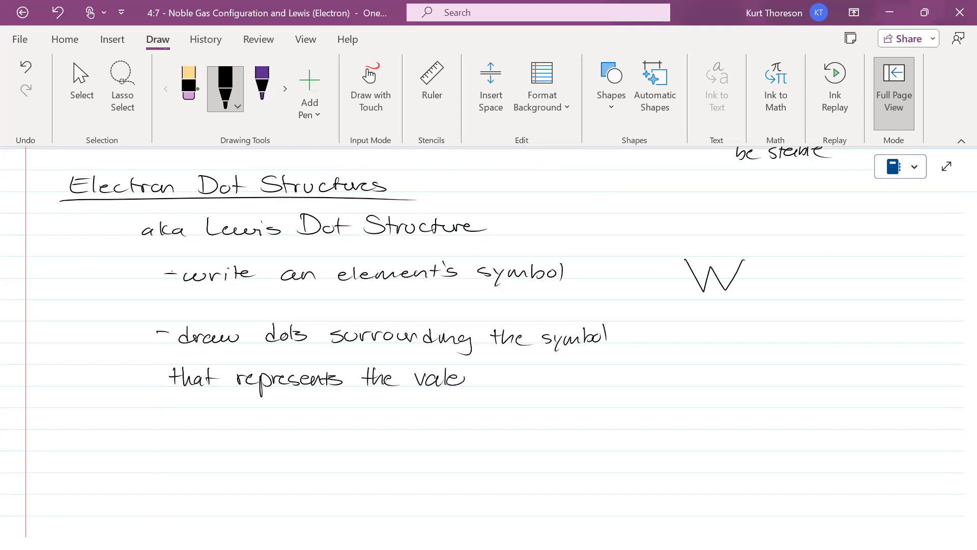
drag(449, 377, 555, 377)
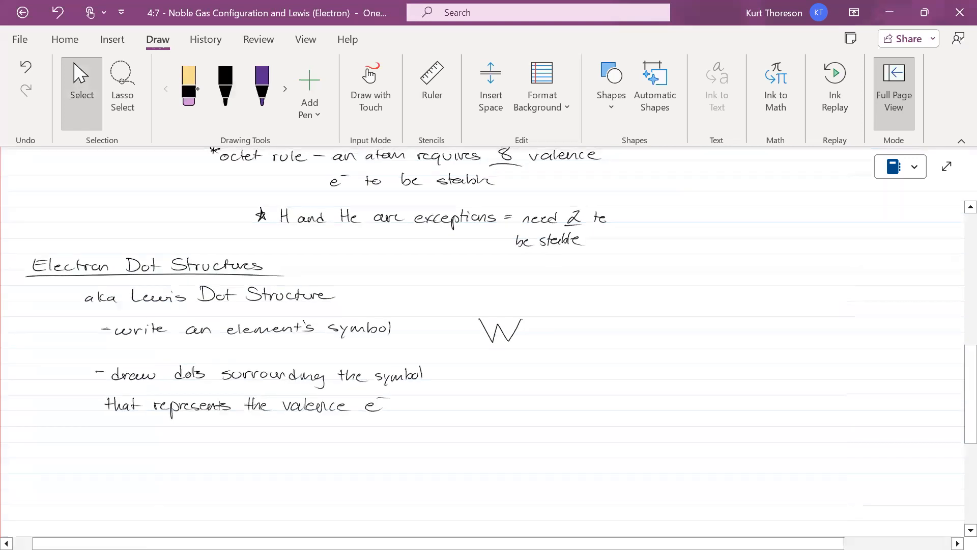
scroll(down, 3)
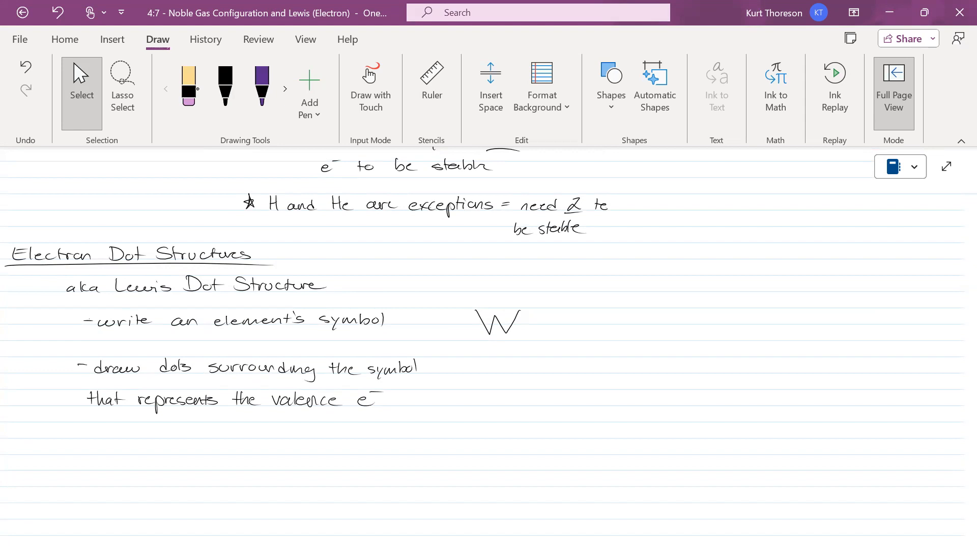
click(225, 85)
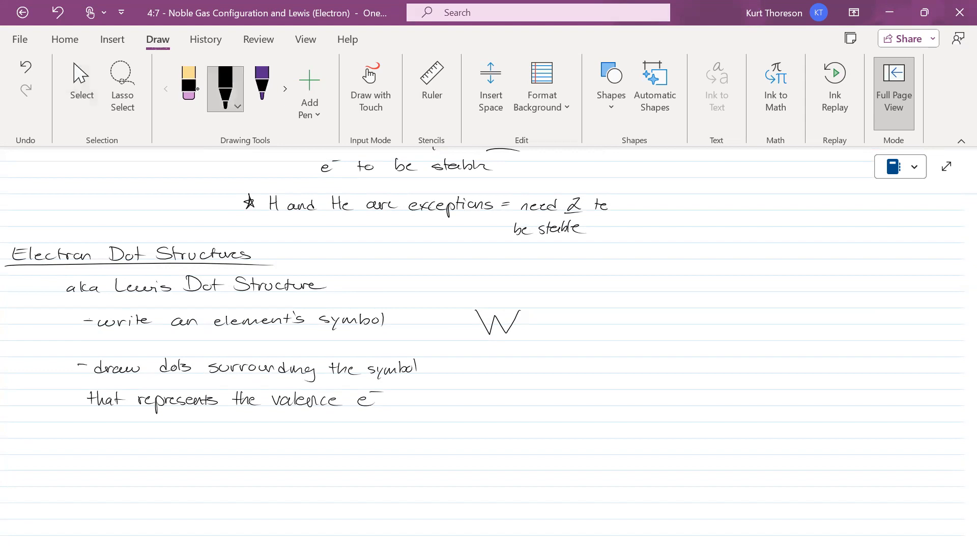
Step: Handwrite [Xe] 6s² 4f¹⁴ 5d⁴ beside the W example and loop around 6s²
drag(622, 256, 631, 288)
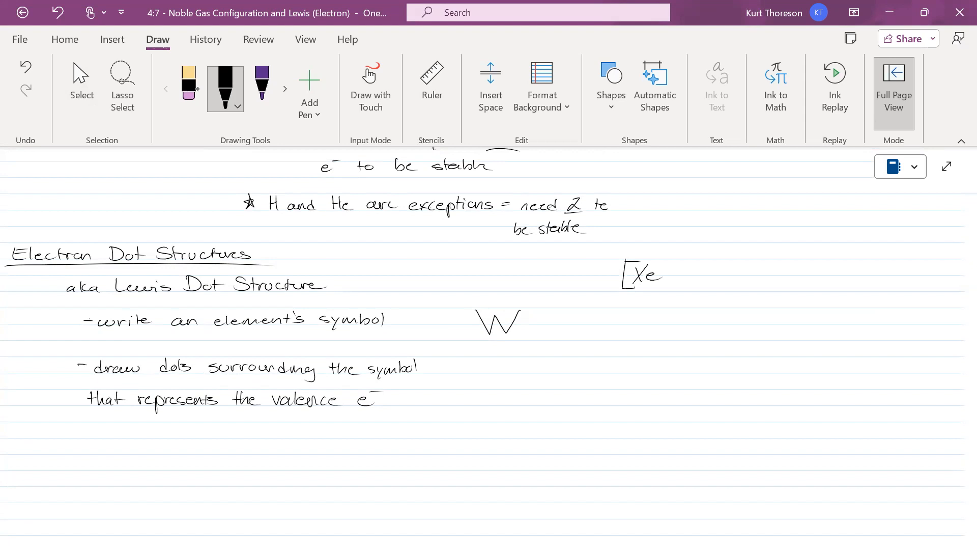
drag(664, 275, 692, 275)
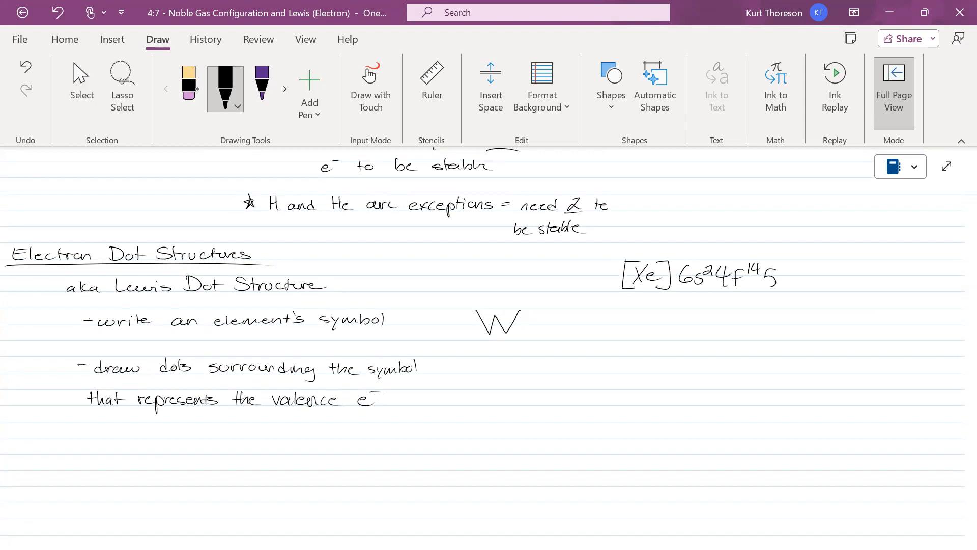
drag(776, 278, 792, 280)
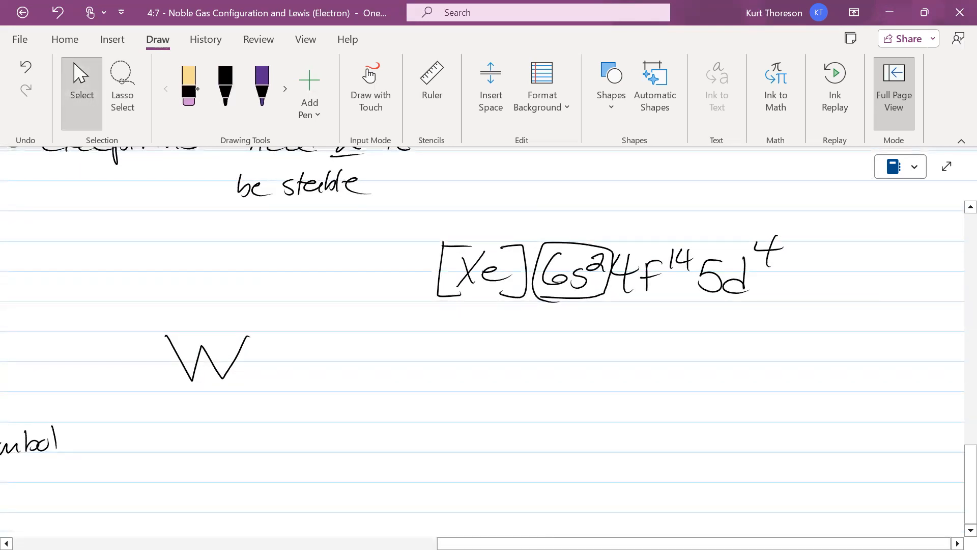
Step: Write Cl in black with seven purple dots around it, labeled '7 valence'
click(261, 86)
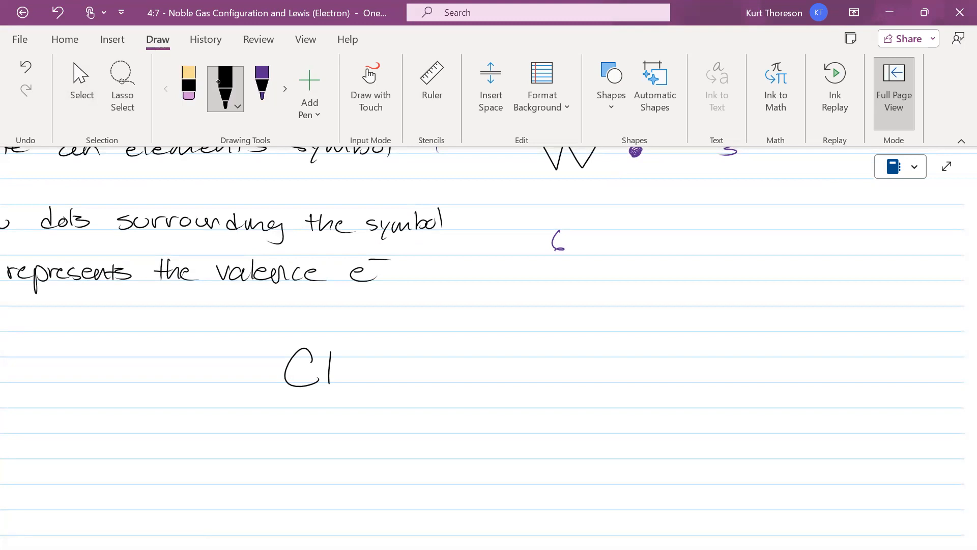
click(261, 83)
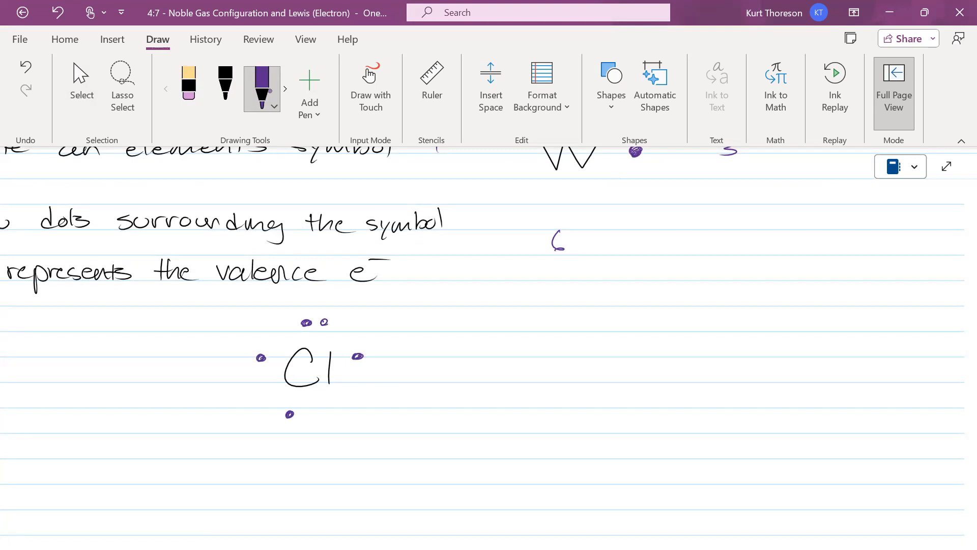
click(355, 376)
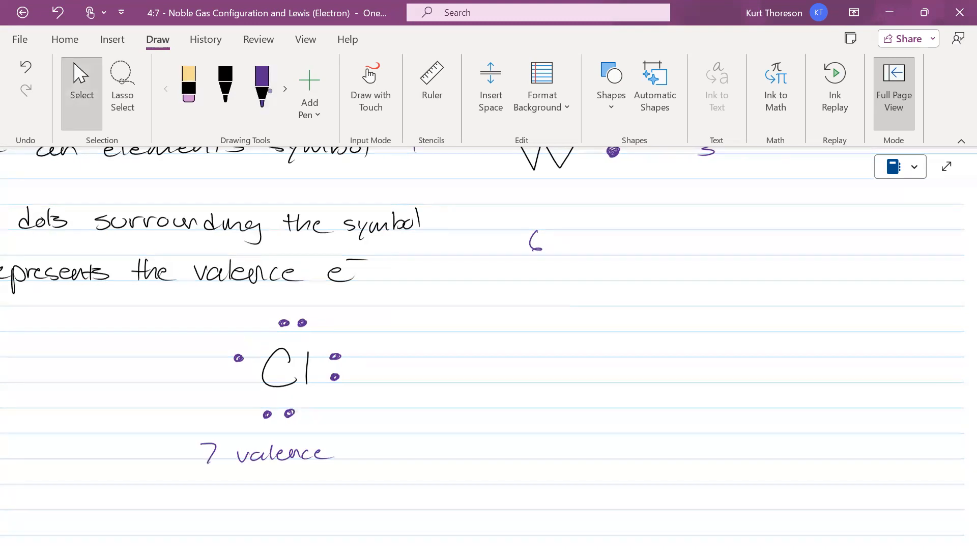
click(225, 84)
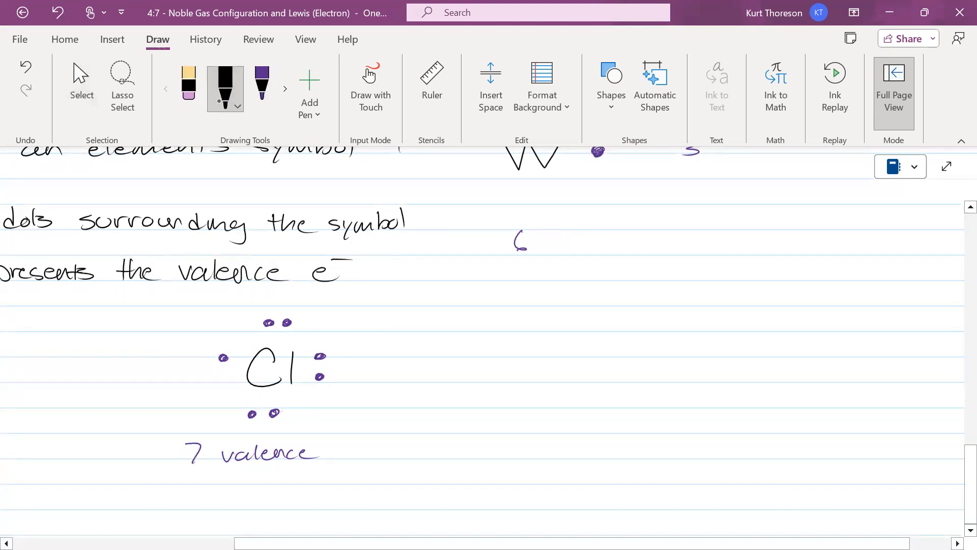
Step: Draw H beside Cl with a single purple dot, labeled '1 valence'
drag(430, 337, 455, 389)
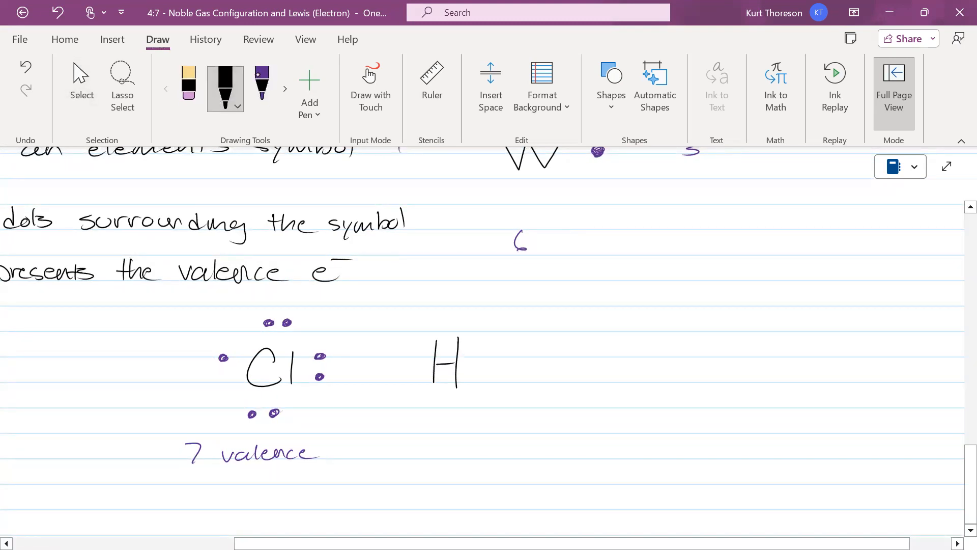
click(262, 87)
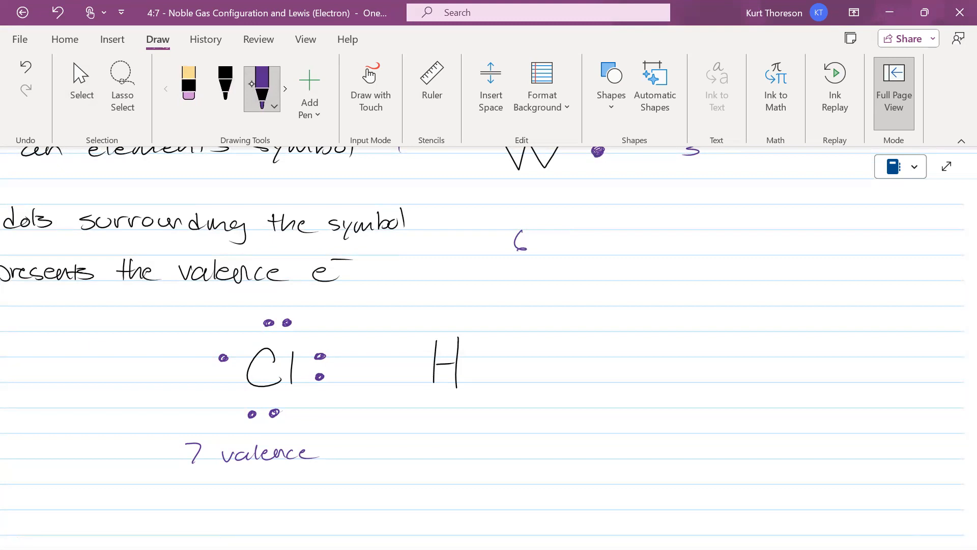
click(449, 308)
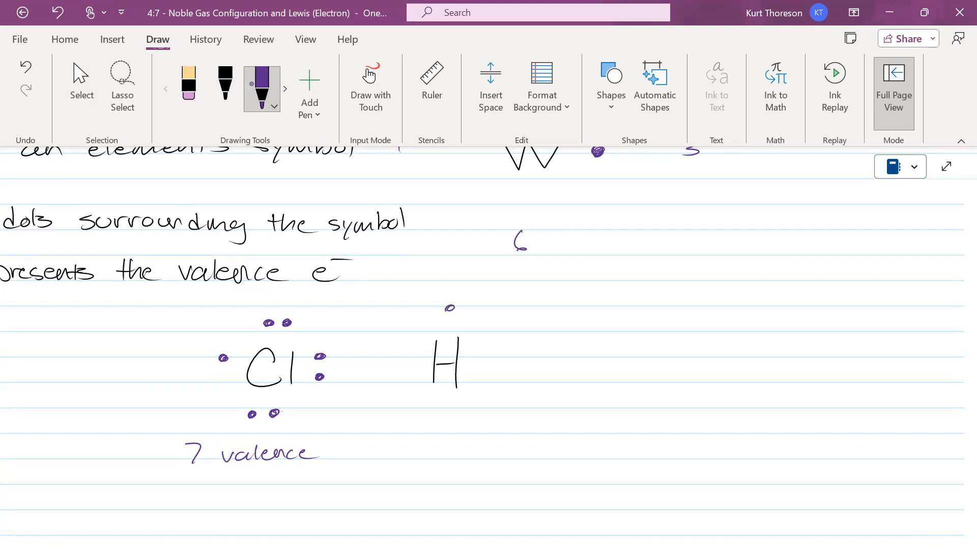
drag(400, 439, 399, 464)
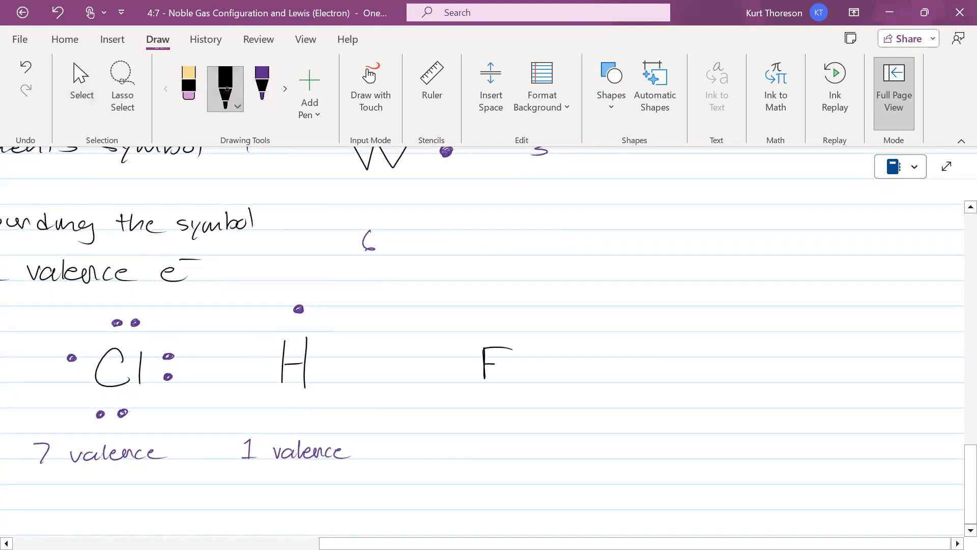
Step: Write Fe with dots and '2 valence', plus its configuration [Ar] 4s² 3d⁶ with 4s² circled
drag(499, 365, 533, 374)
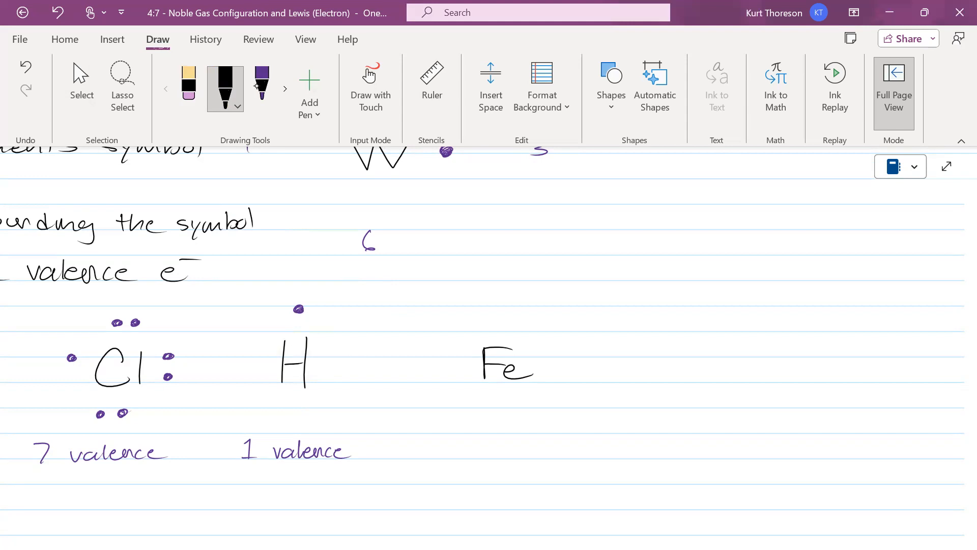
click(261, 84)
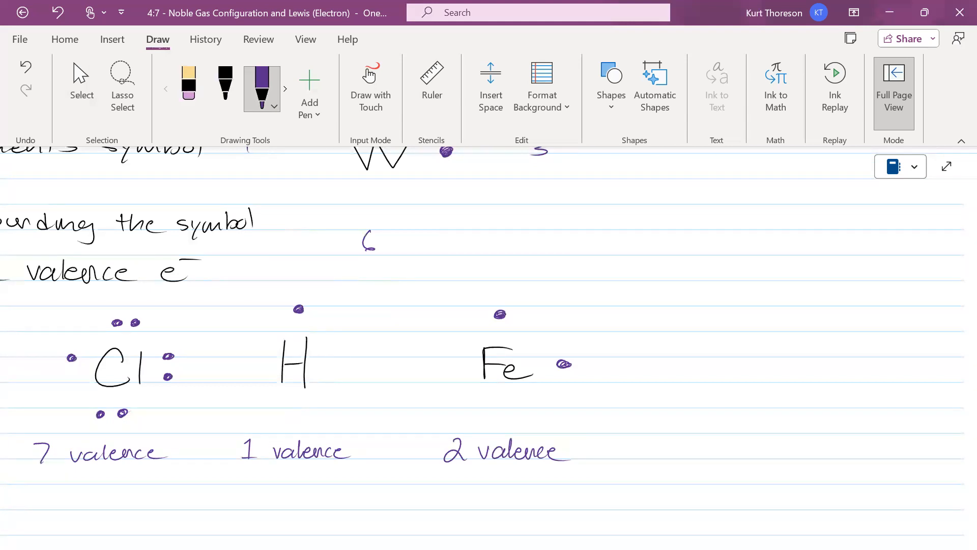
drag(607, 206, 586, 256)
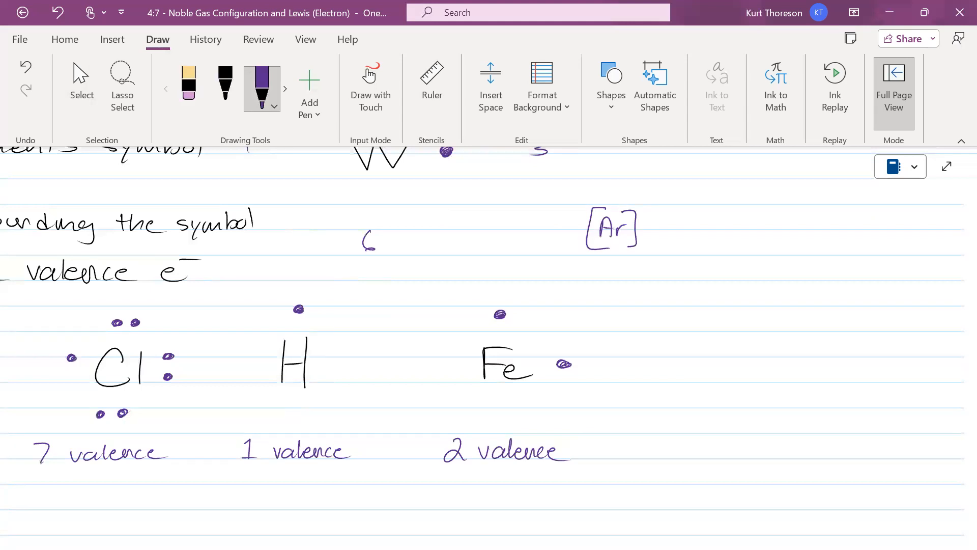
drag(648, 227, 686, 224)
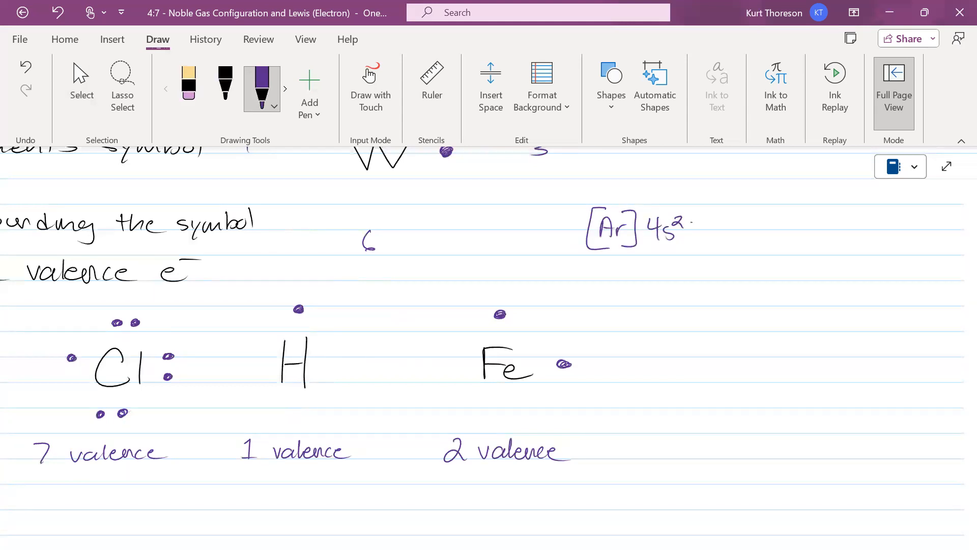
drag(689, 231, 720, 236)
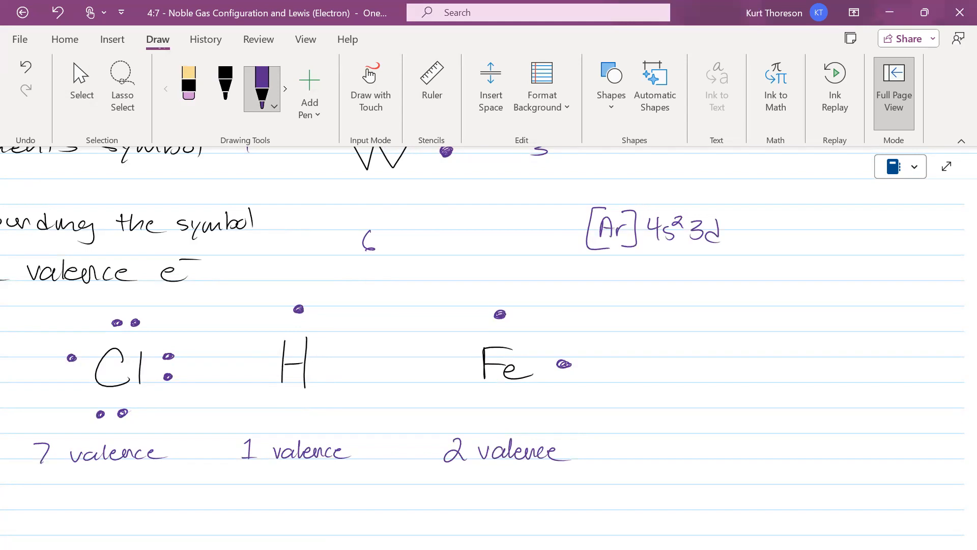
drag(720, 215, 735, 206)
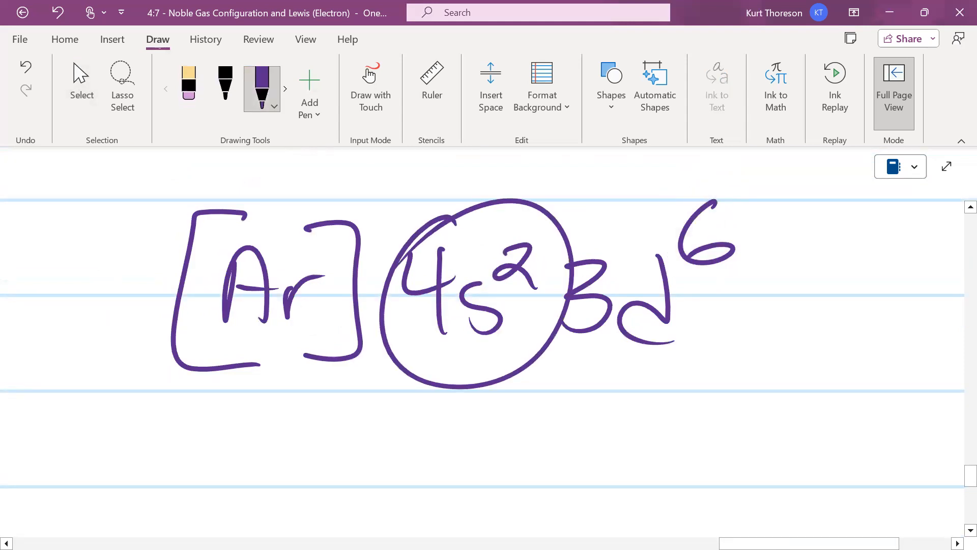
Step: Write the symbol O to the right of the Fe example
scroll(down, 3)
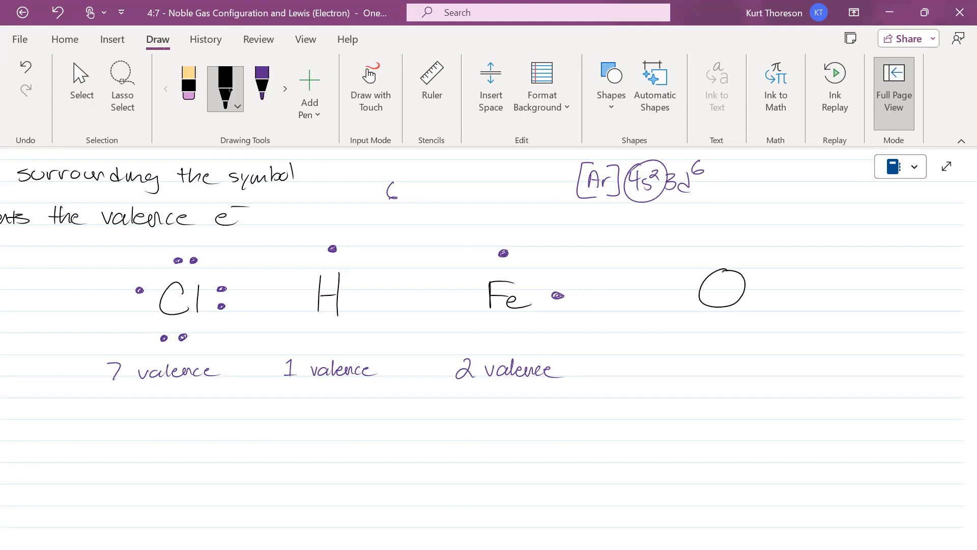
Step: Add O's six purple dots with '6 valence', and C labeled '4 valence'
click(261, 88)
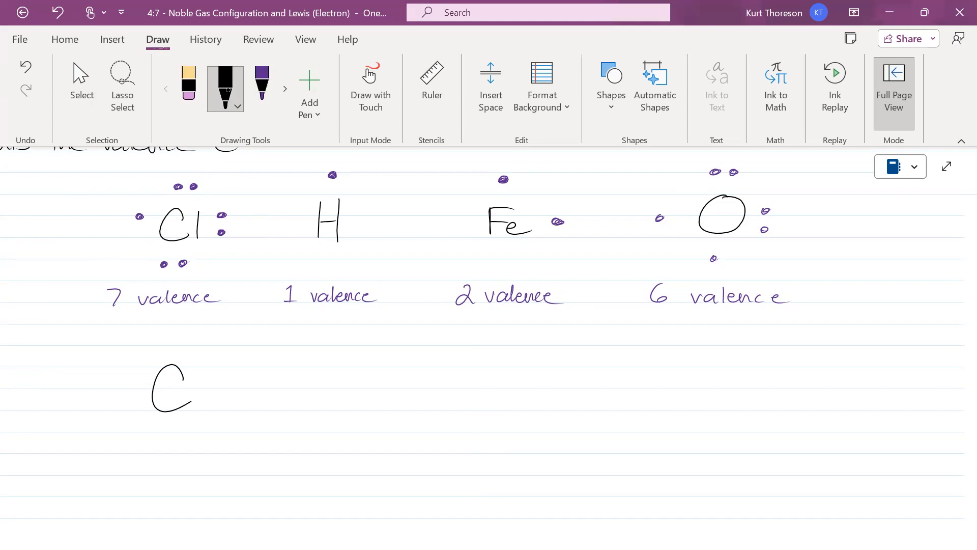
click(262, 88)
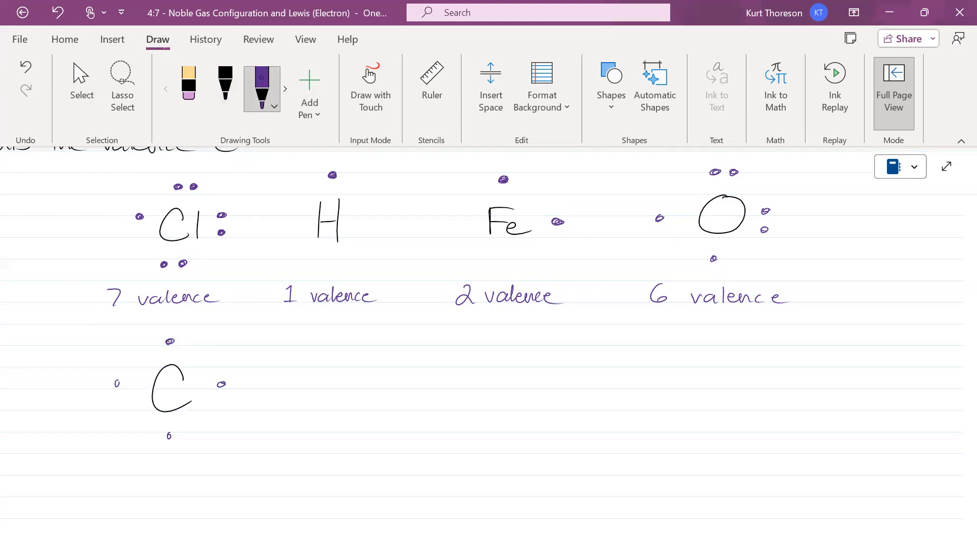
text(4 valence)
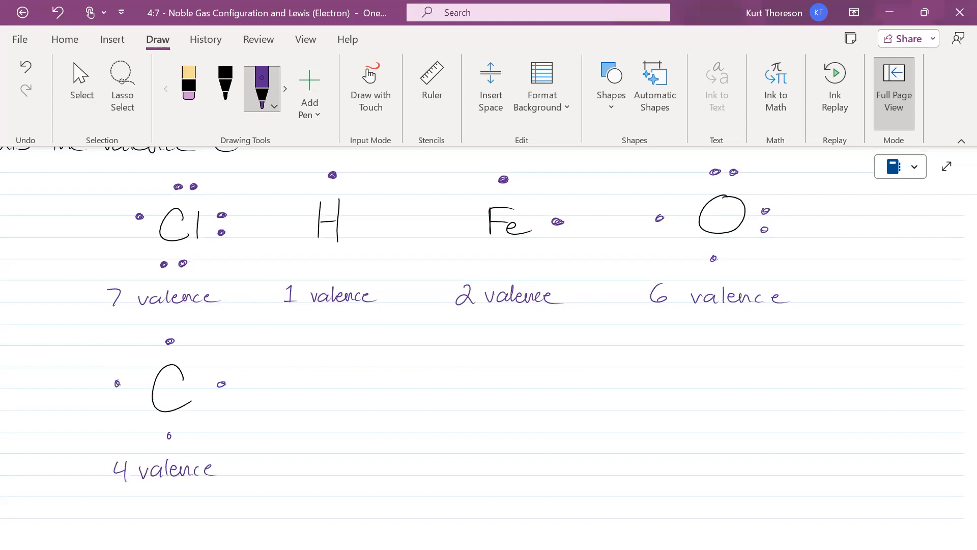
Step: Write Xe in the second row with eight electron dots and '8 valence'
drag(296, 361, 324, 405)
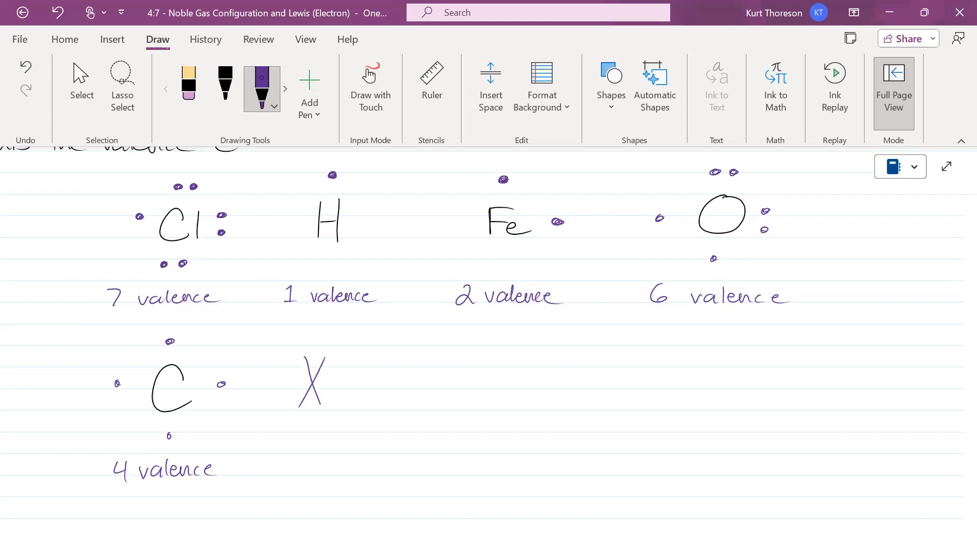
drag(327, 383, 349, 399)
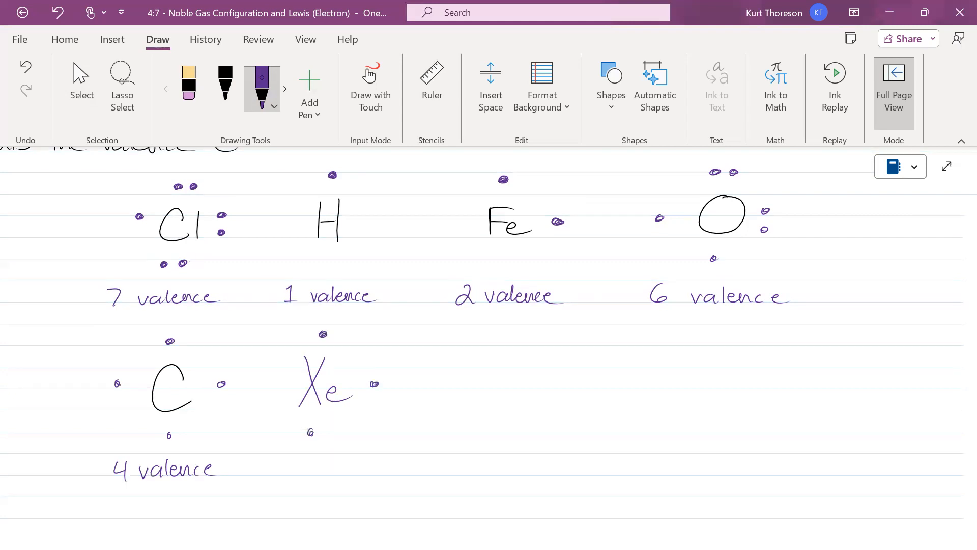
drag(339, 334, 374, 396)
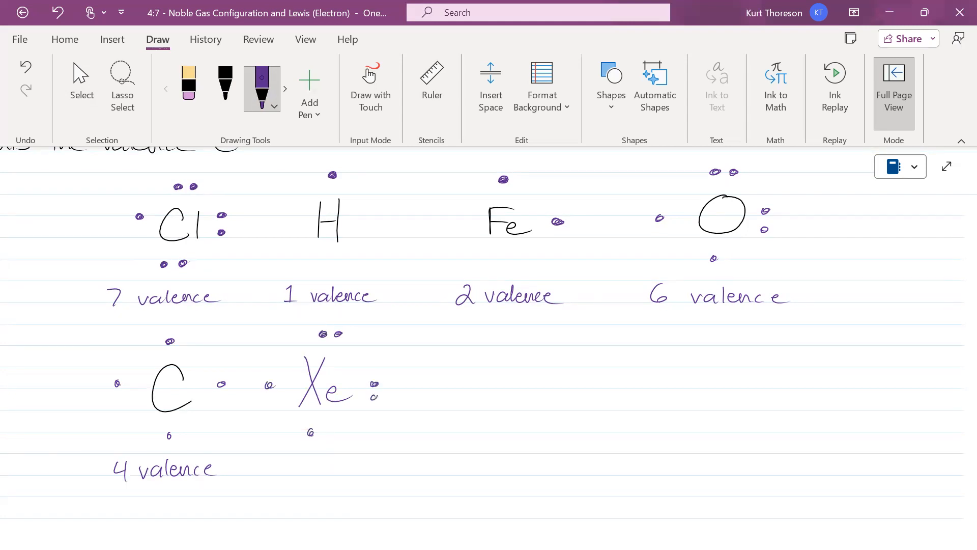
drag(271, 367, 298, 430)
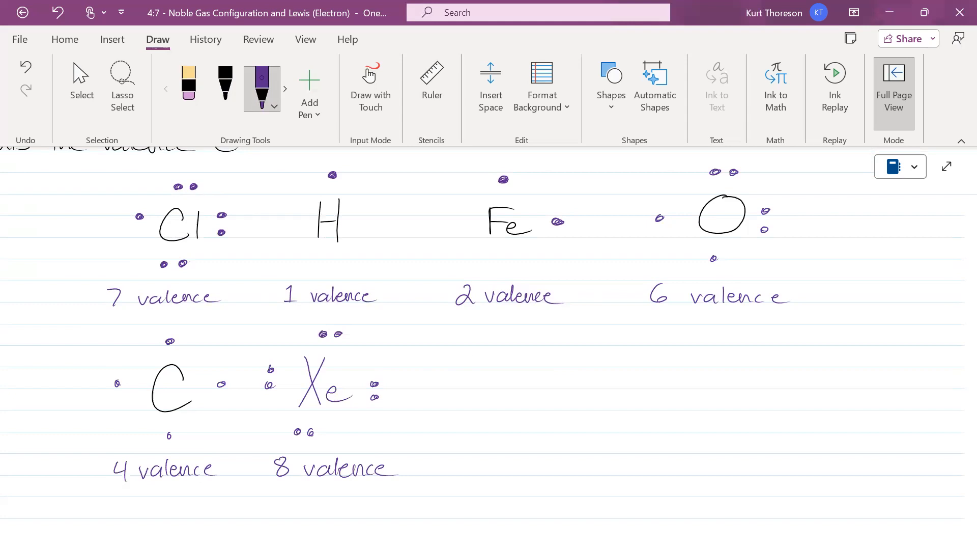
Step: Write In, Se and As with their dots, labeled 3, 6 and 5 valence
drag(465, 355, 517, 400)
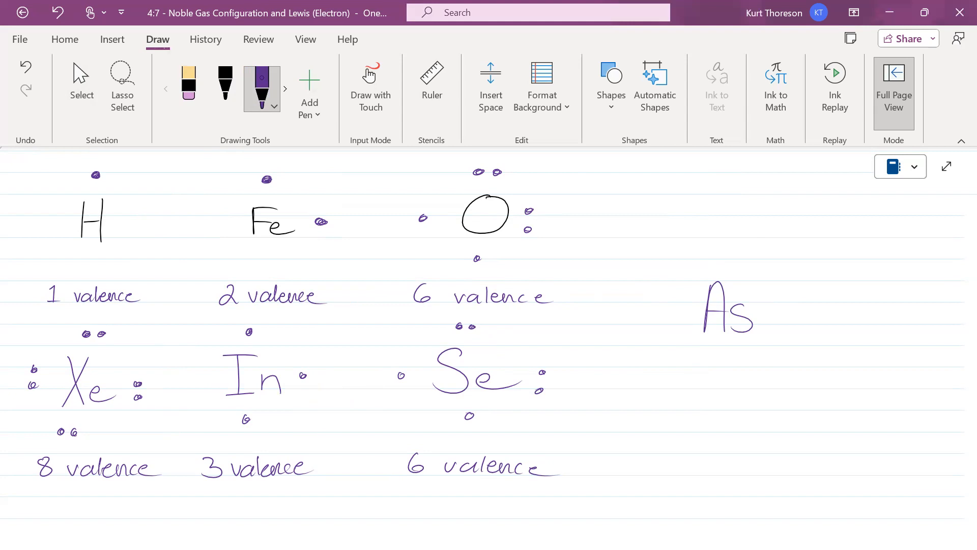
drag(723, 262, 714, 365)
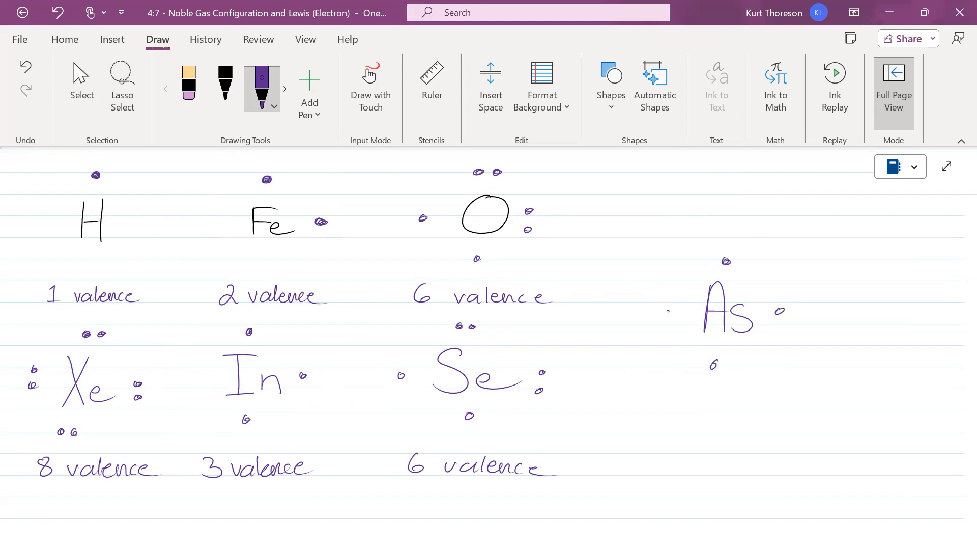
drag(661, 405, 705, 406)
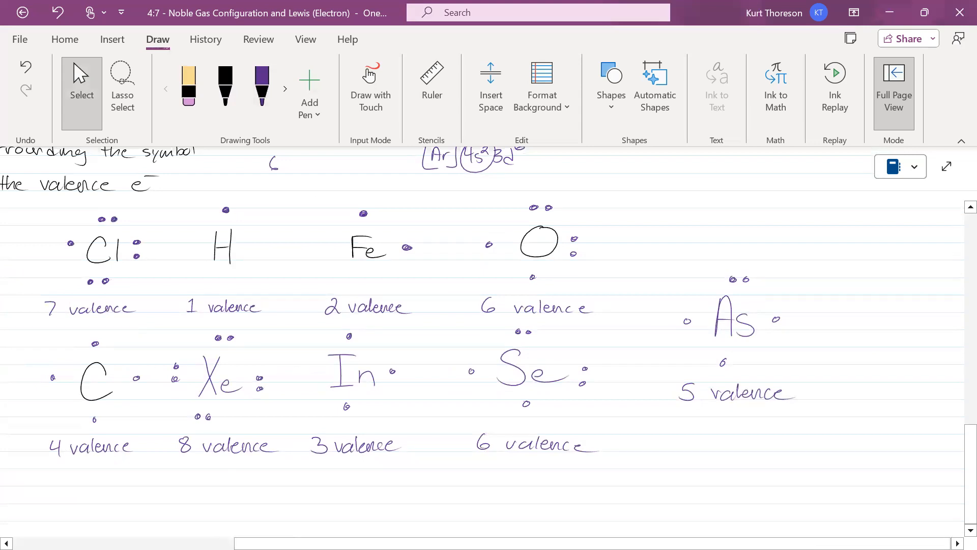
Step: In blank space below, draw Xe in purple with scattered dots
scroll(down, 3)
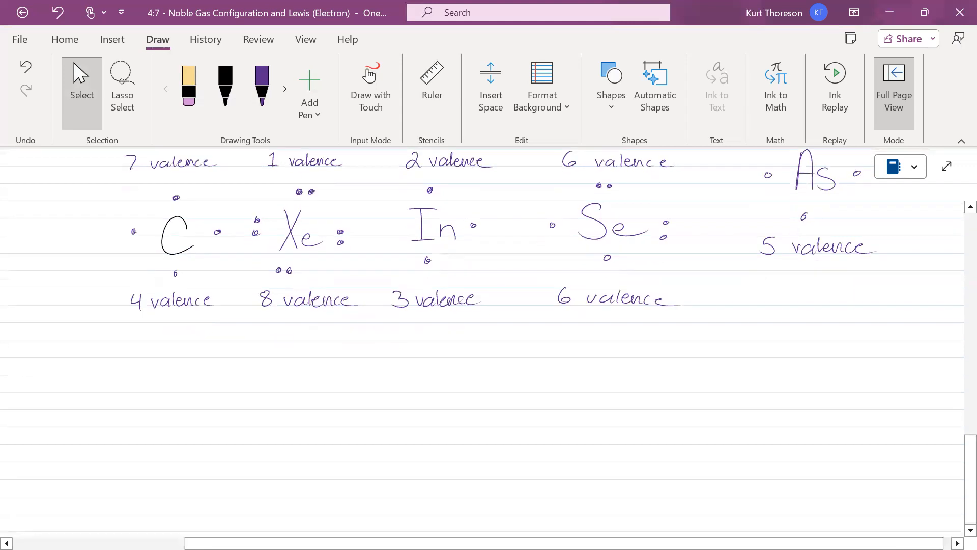
scroll(down, 3)
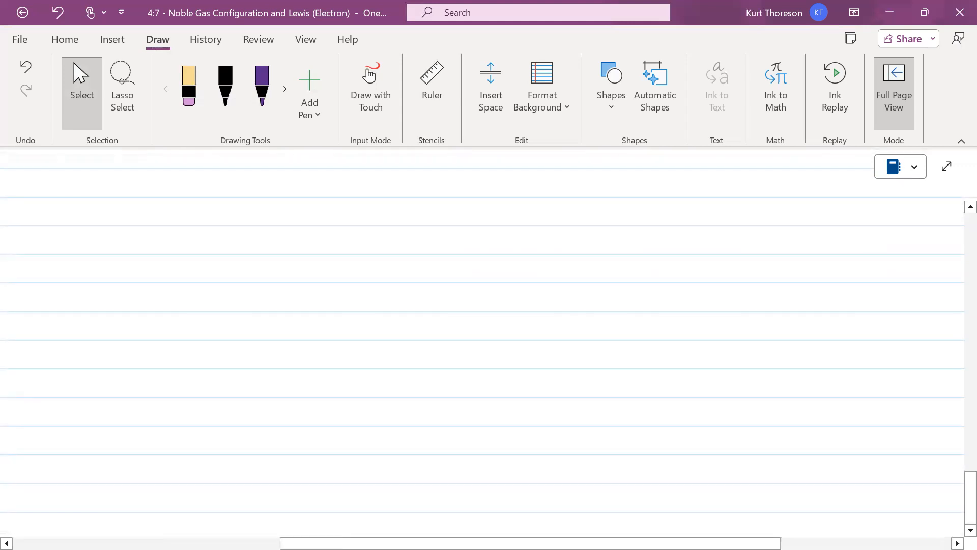
click(261, 84)
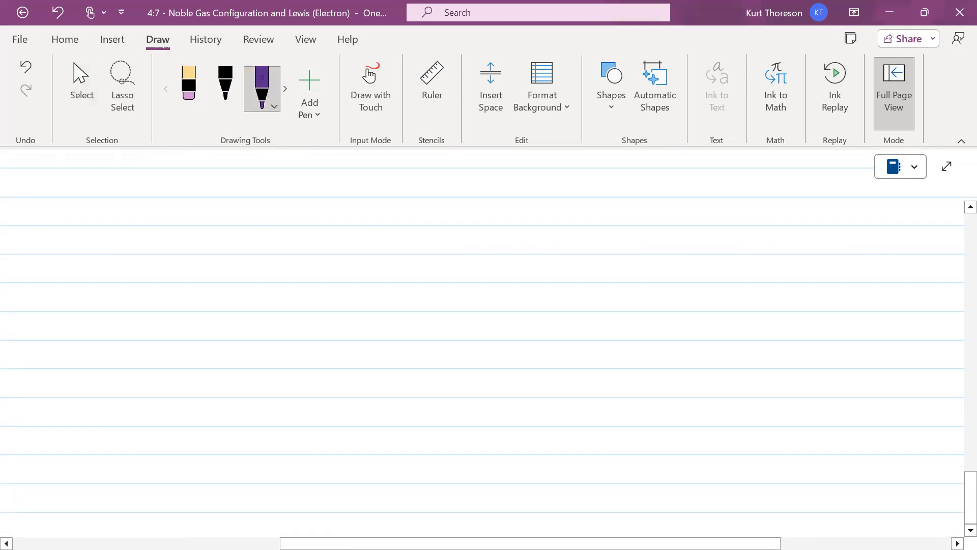
drag(408, 286, 449, 321)
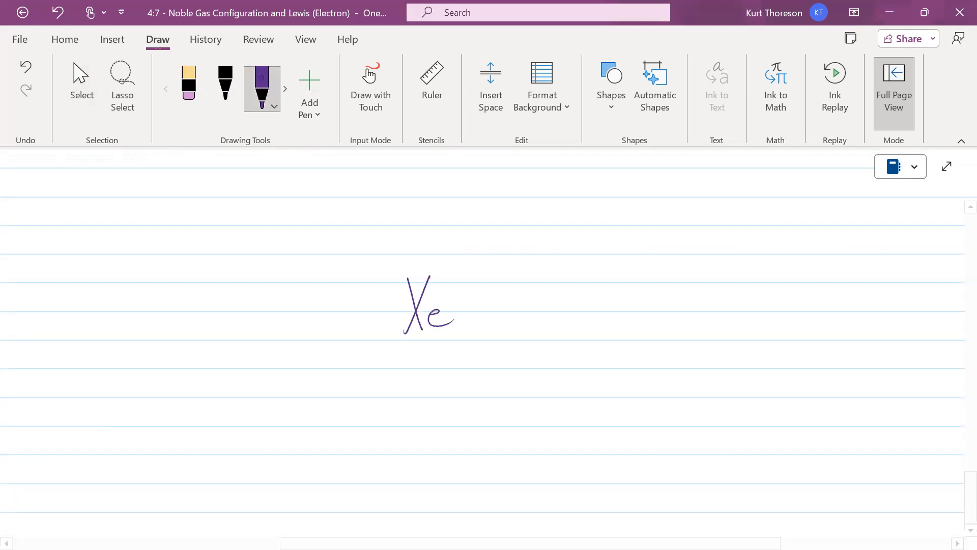
drag(409, 250, 441, 250)
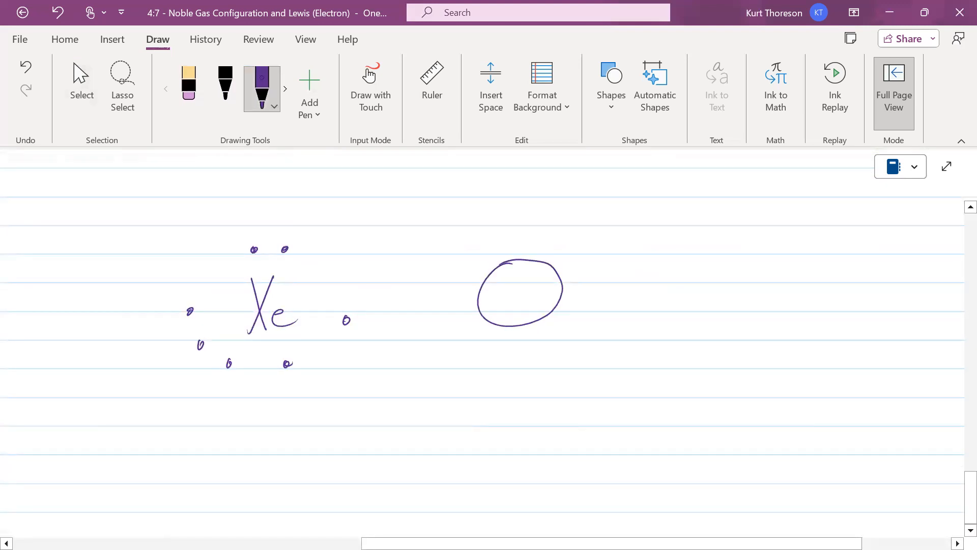
Step: Draw a circle filled with dots, then I with stray dots around it
drag(505, 278, 499, 312)
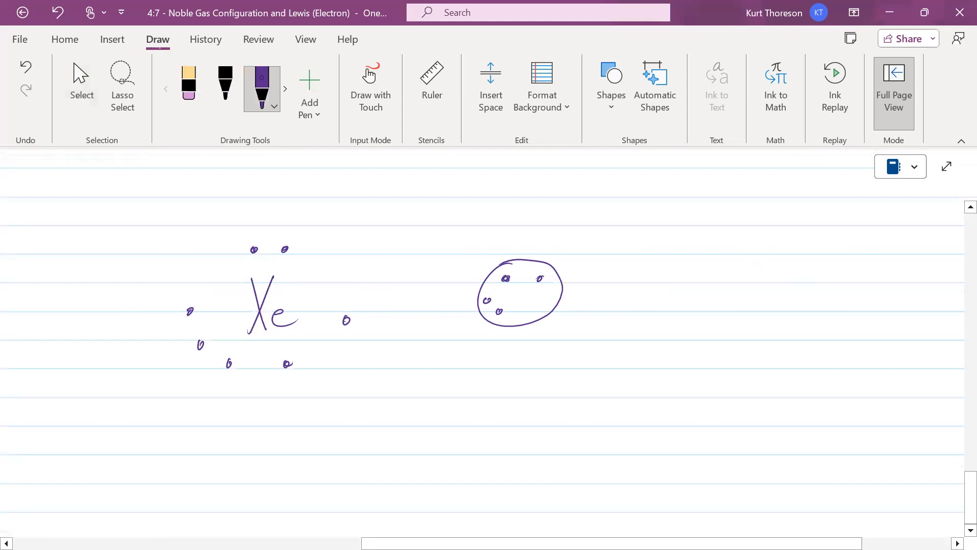
drag(524, 314, 533, 313)
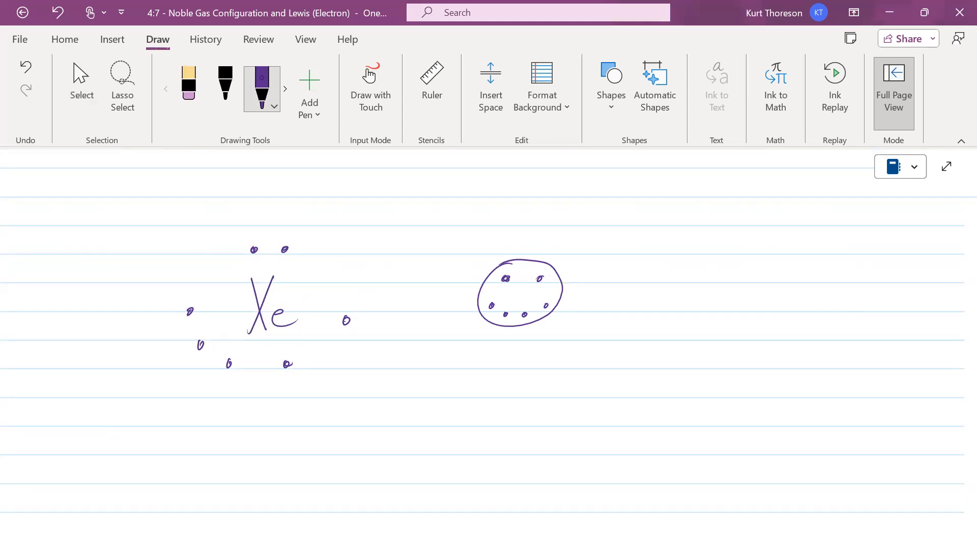
drag(708, 270, 727, 308)
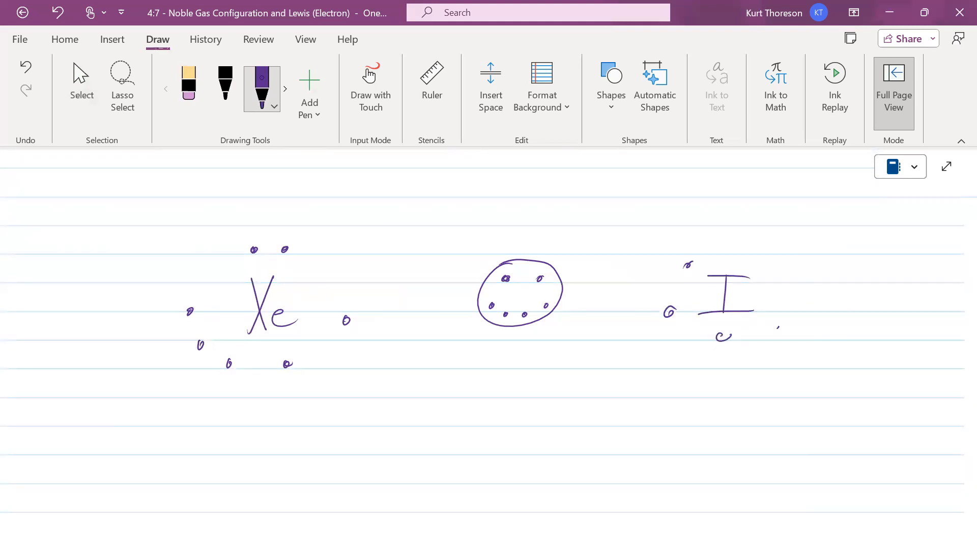
drag(717, 249, 779, 328)
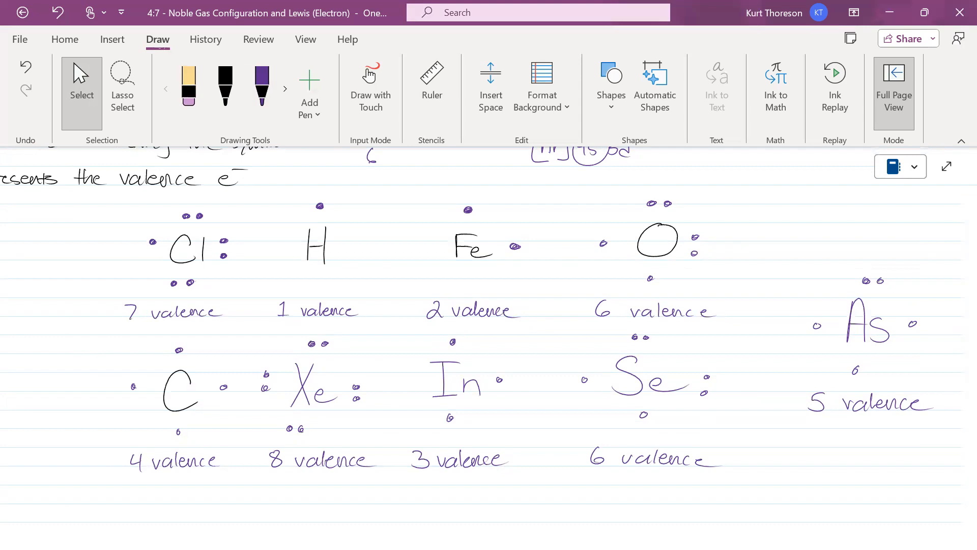
scroll(down, 3)
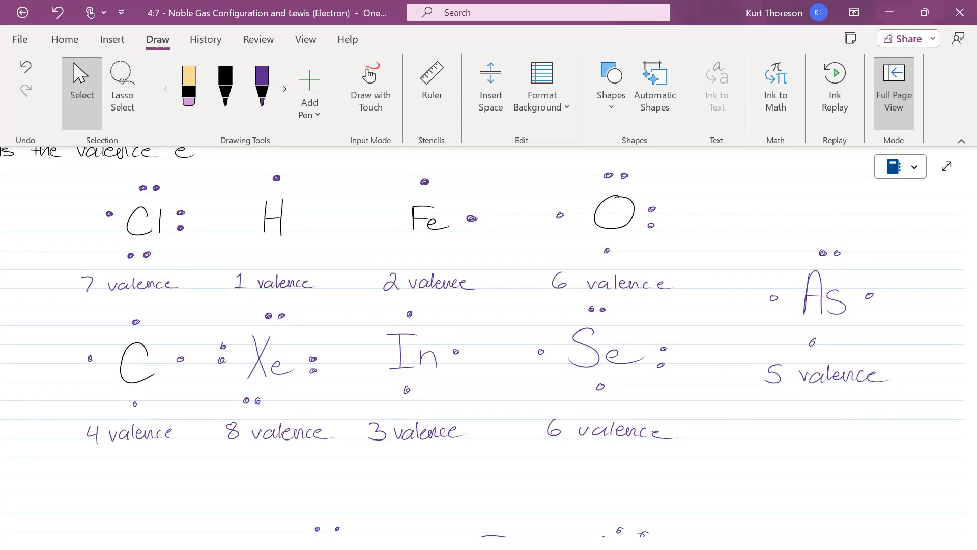
scroll(down, 3)
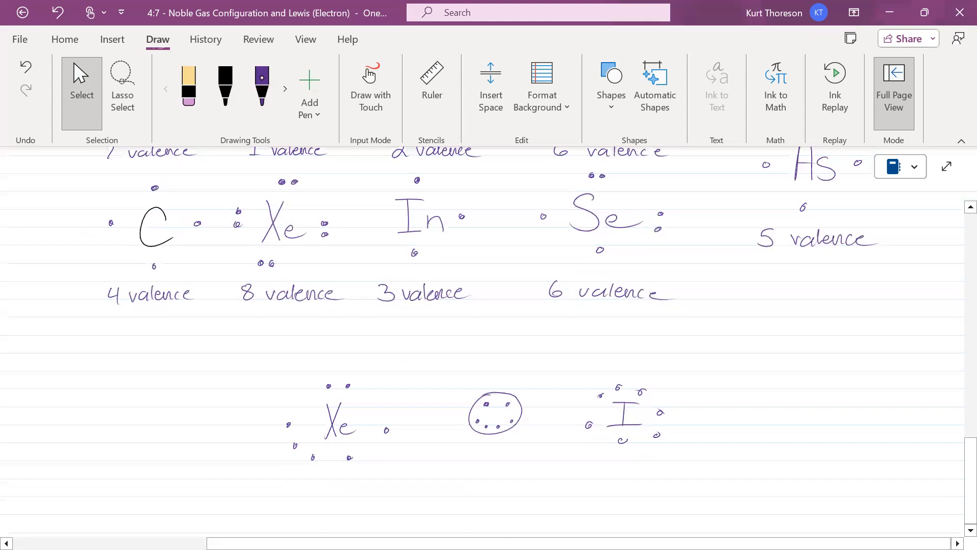